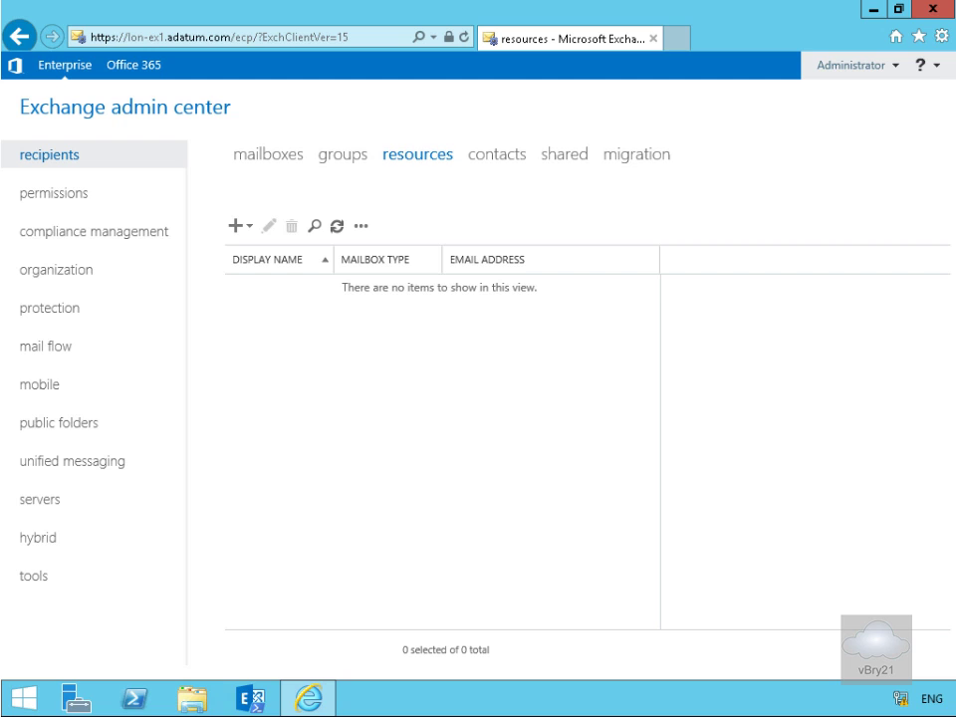
{"action": "mouse_move", "coordinate": [297, 217]}
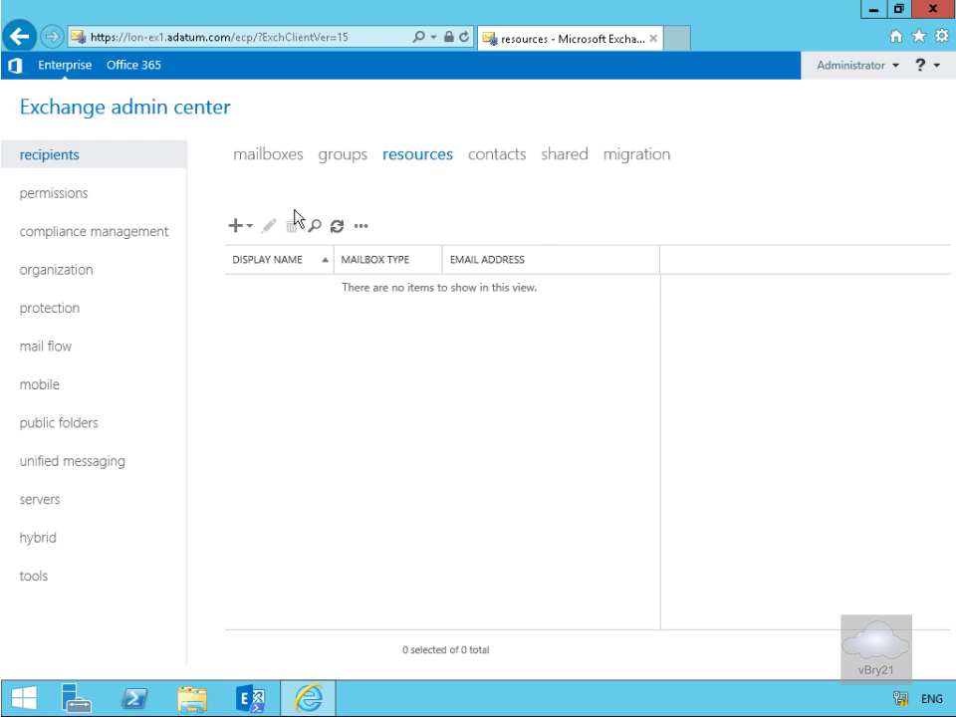
- Open the New (+) dropdown offering Room mailbox and Equipment mailbox
{"action": "left_click", "coordinate": [235, 225]}
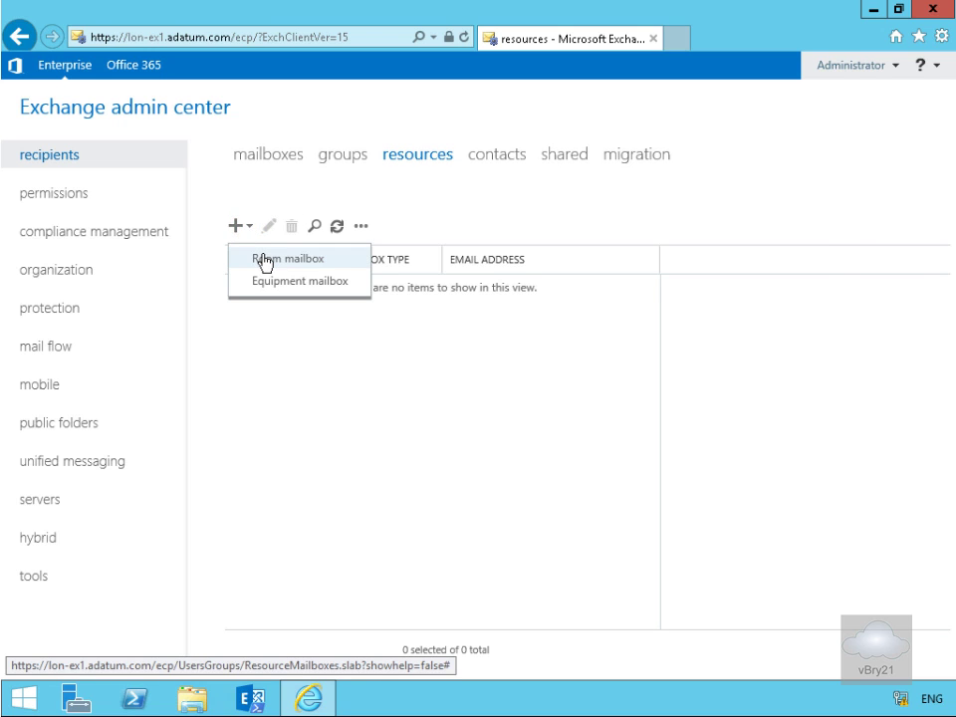
{"action": "mouse_move", "coordinate": [280, 286]}
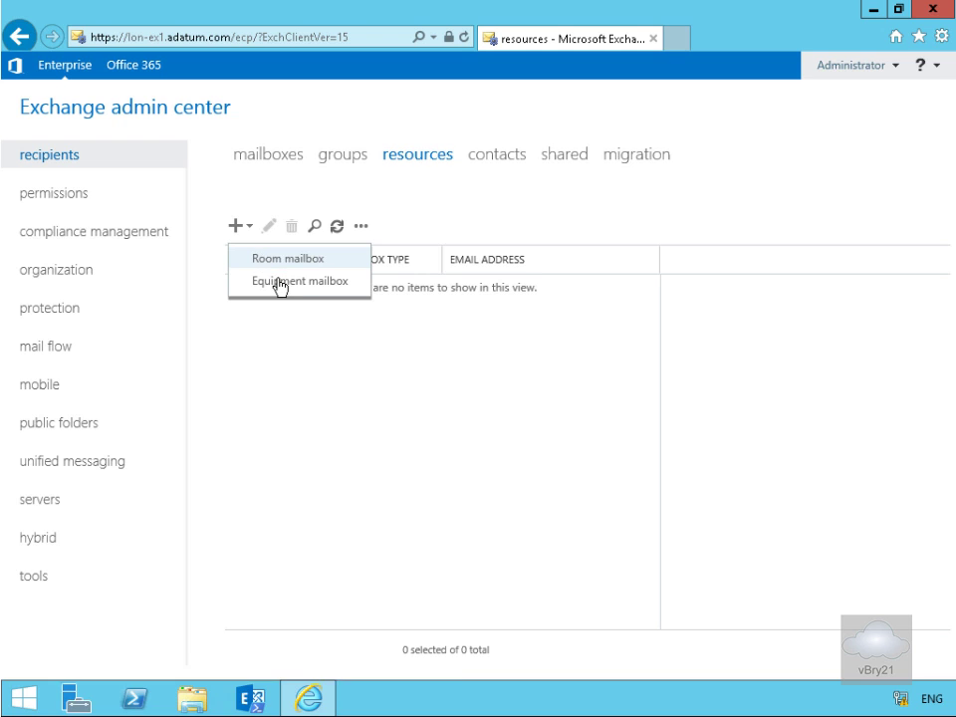
{"action": "mouse_move", "coordinate": [298, 281]}
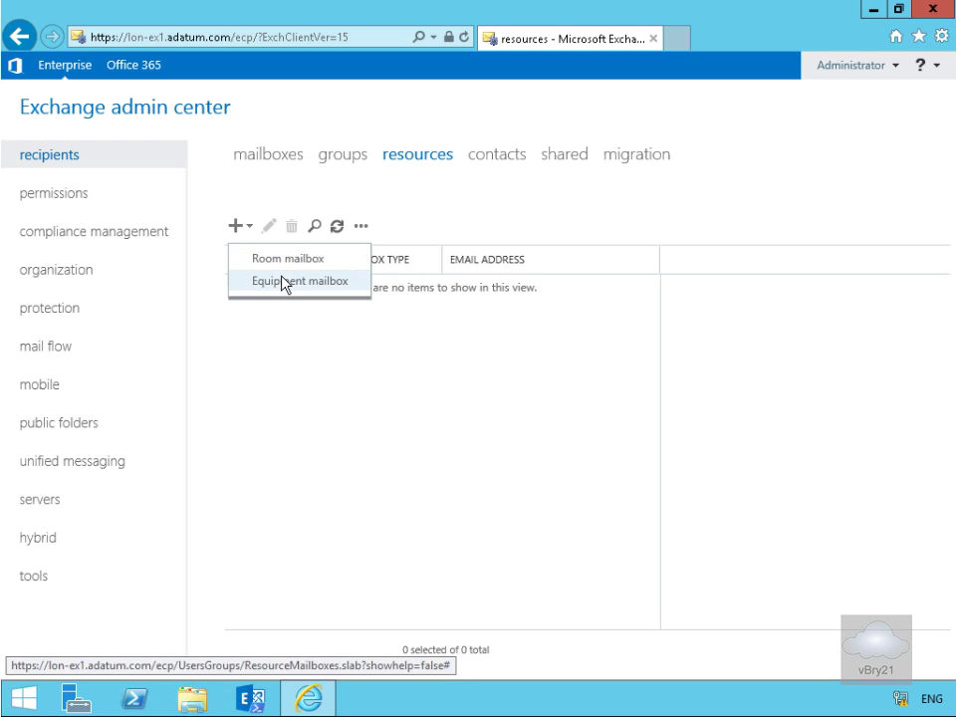
{"action": "mouse_move", "coordinate": [299, 257]}
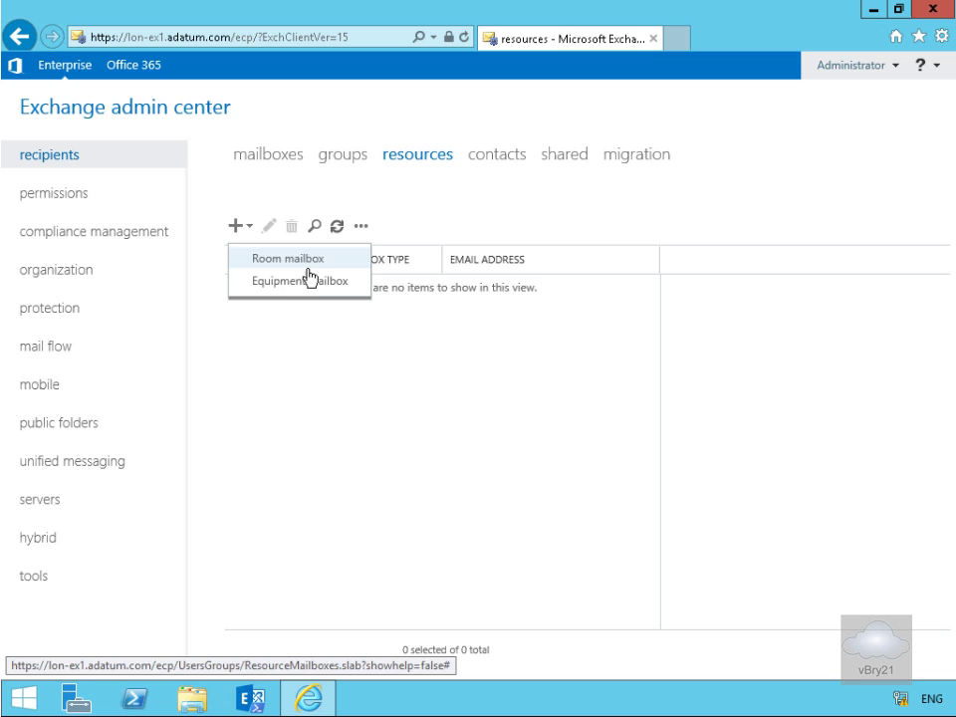
{"action": "mouse_move", "coordinate": [298, 280]}
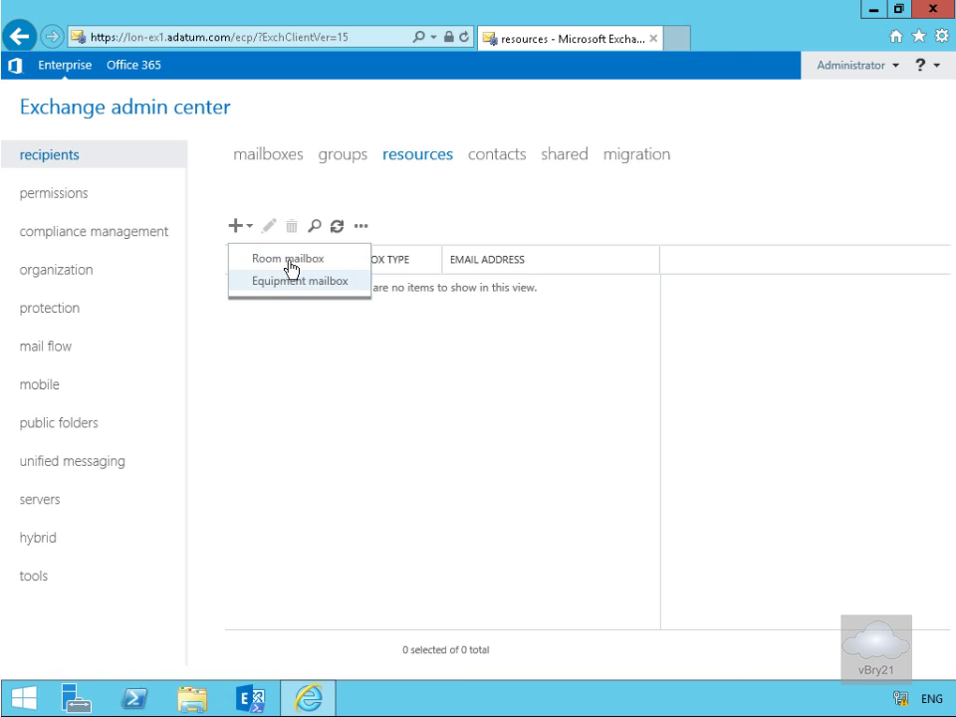
- Create room mailbox NewcastleRoom201 in Adatum.com/Sales, located in Newcastle, capacity 12, and save it
{"action": "left_click", "coordinate": [288, 258]}
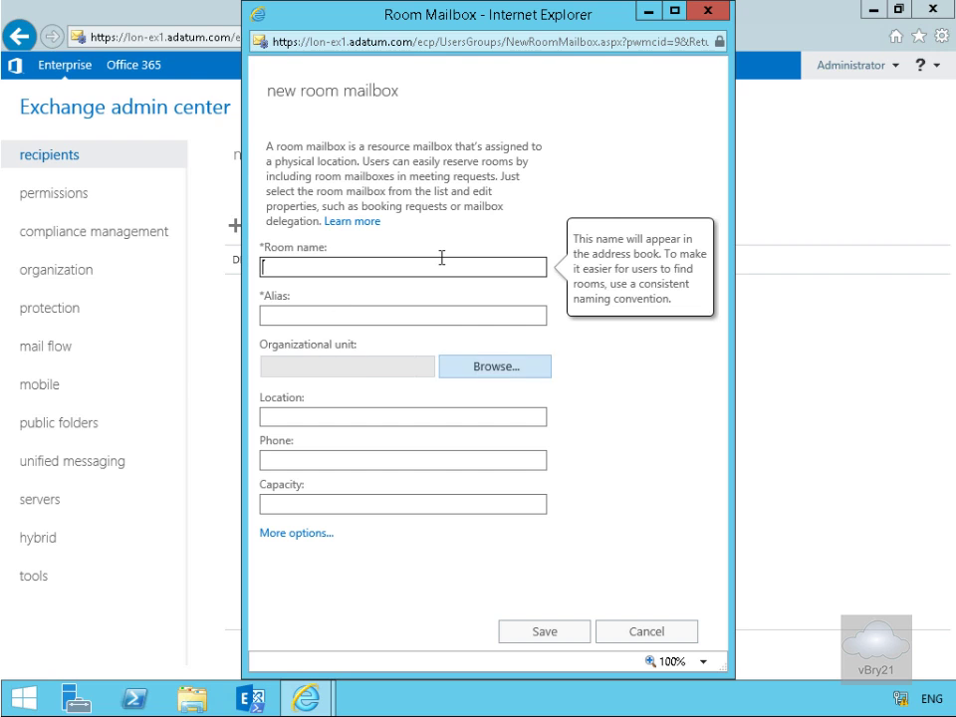
{"action": "left_click", "coordinate": [296, 533]}
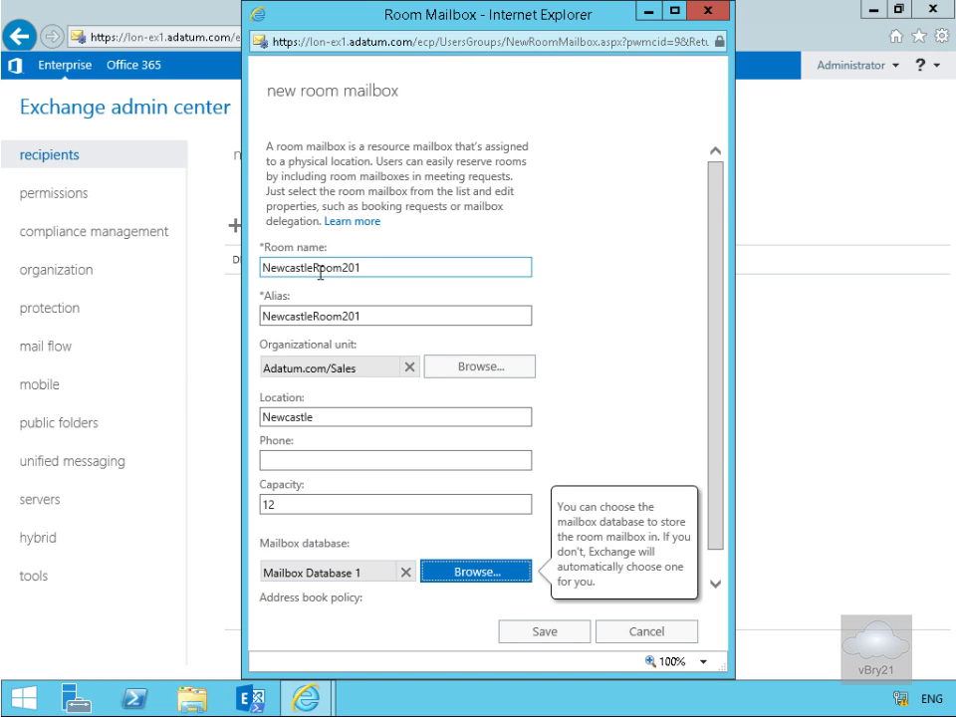
{"action": "mouse_move", "coordinate": [335, 346]}
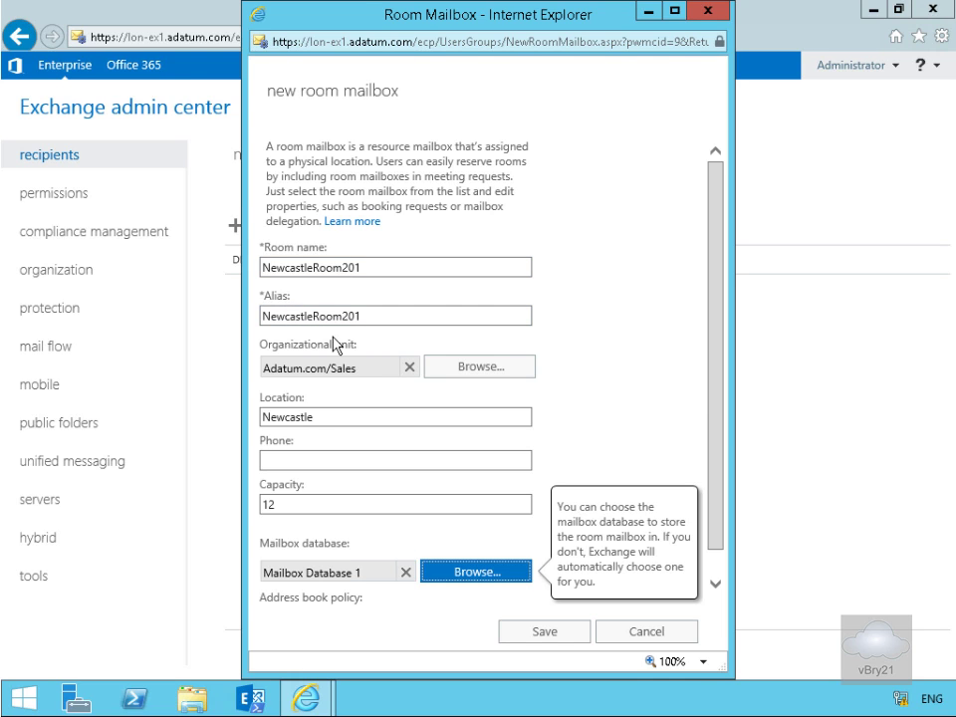
{"action": "mouse_move", "coordinate": [356, 371]}
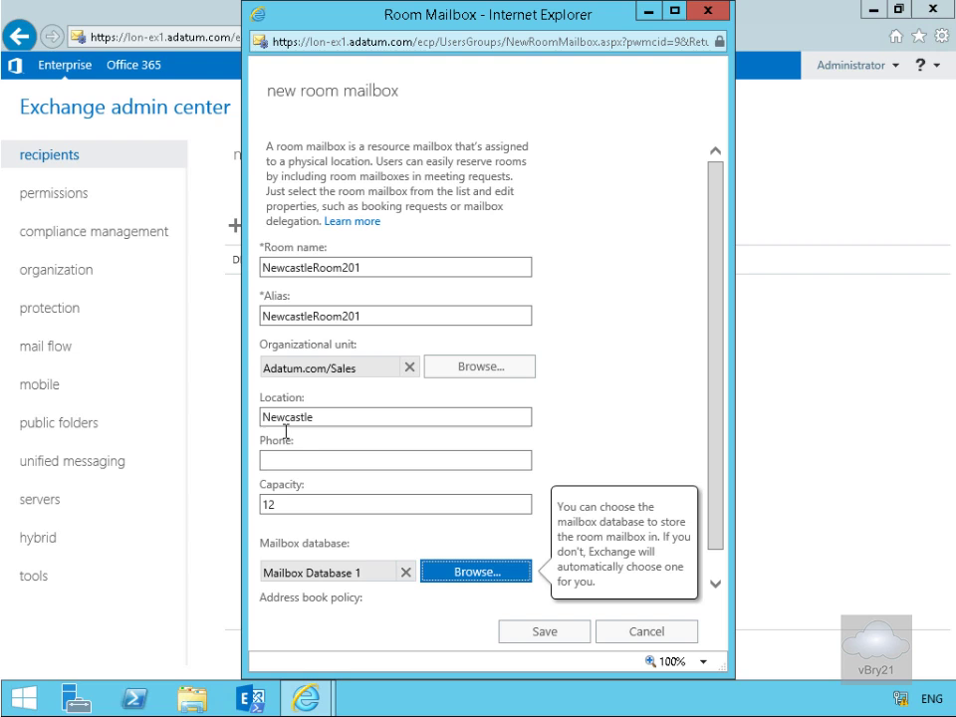
{"action": "left_click", "coordinate": [394, 459]}
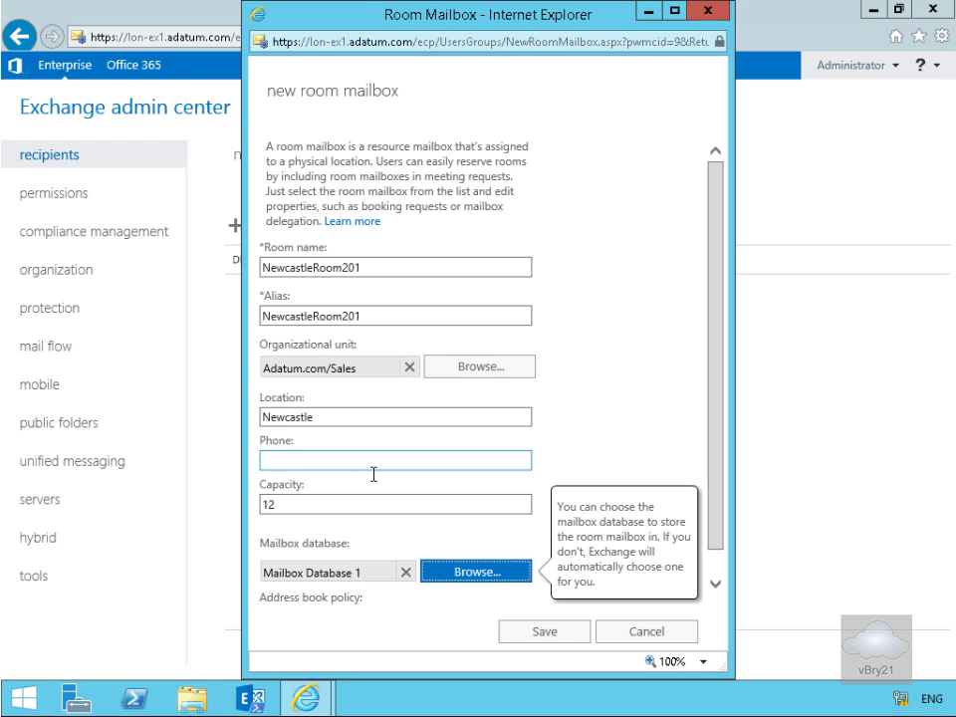
{"action": "left_click", "coordinate": [394, 504]}
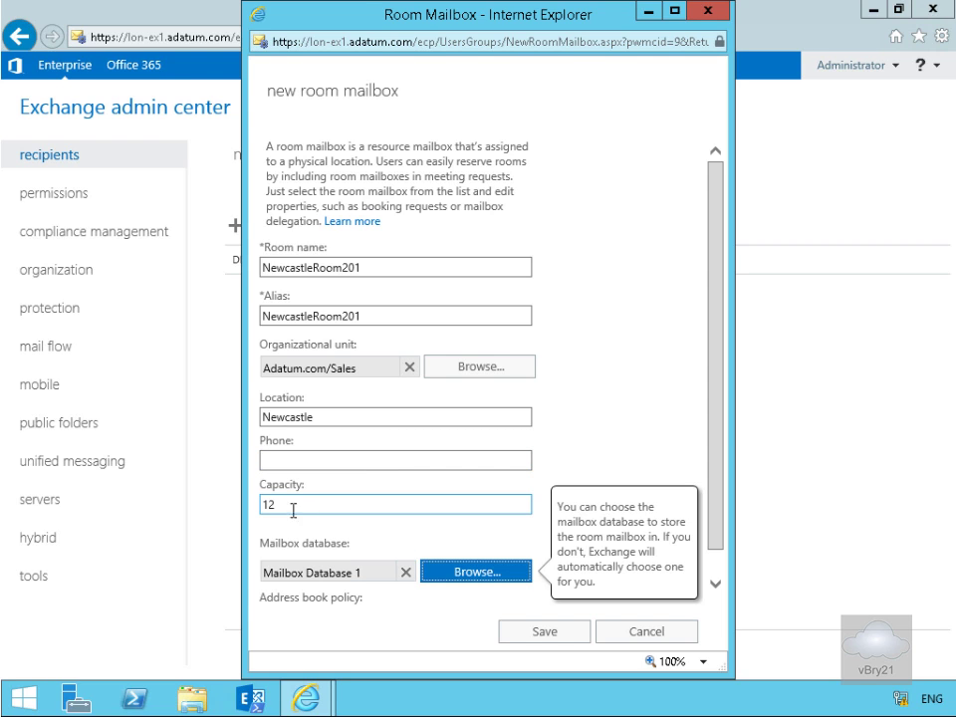
{"action": "mouse_move", "coordinate": [324, 586]}
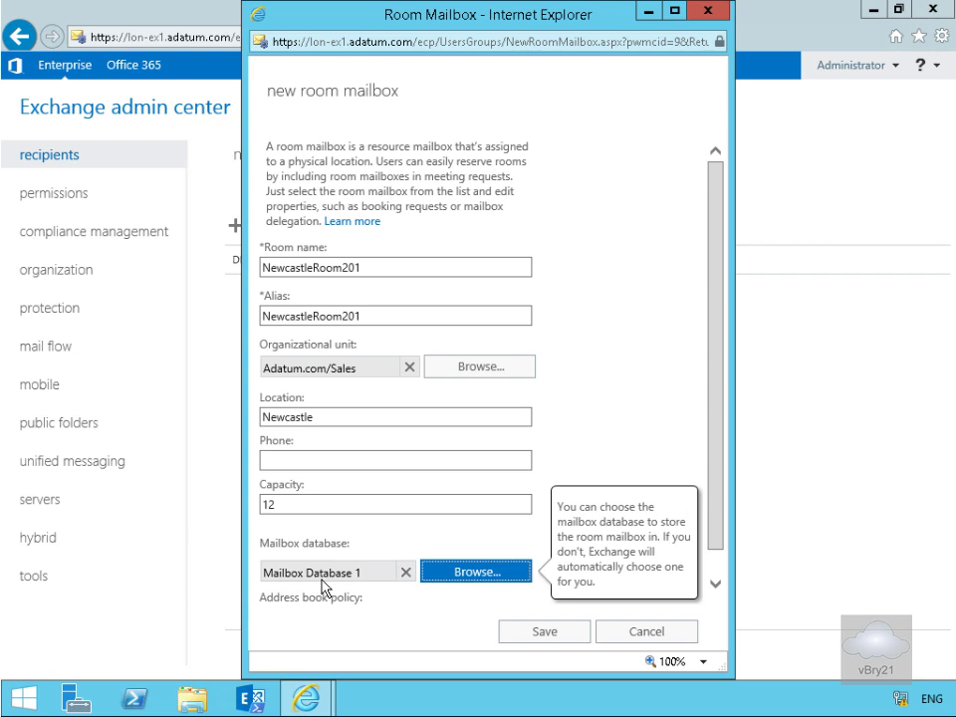
{"action": "left_click", "coordinate": [543, 631]}
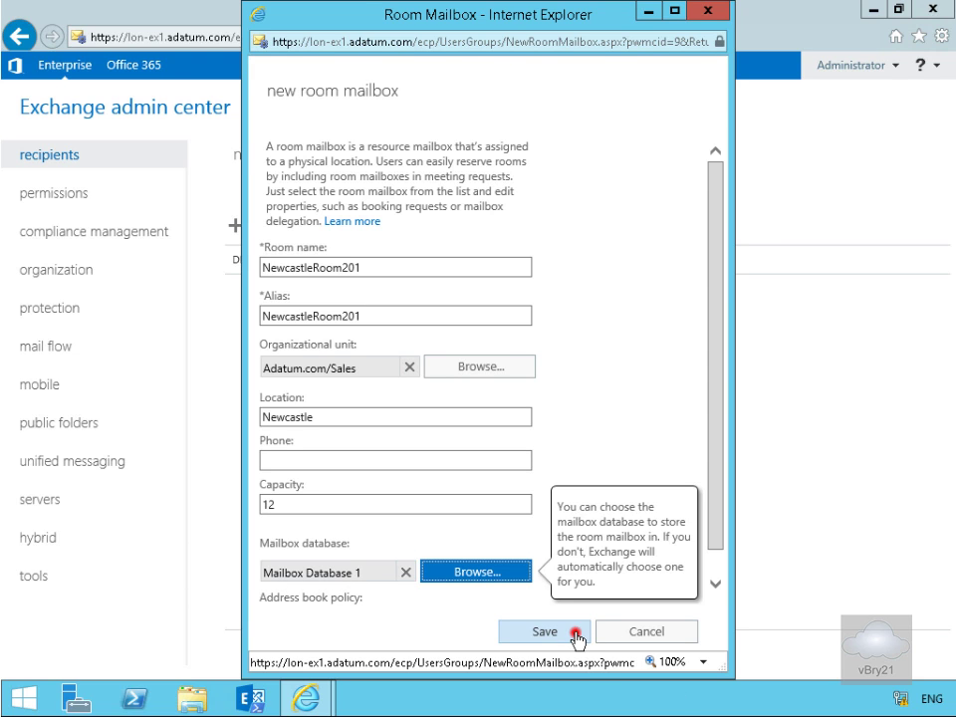
{"action": "left_click", "coordinate": [543, 632]}
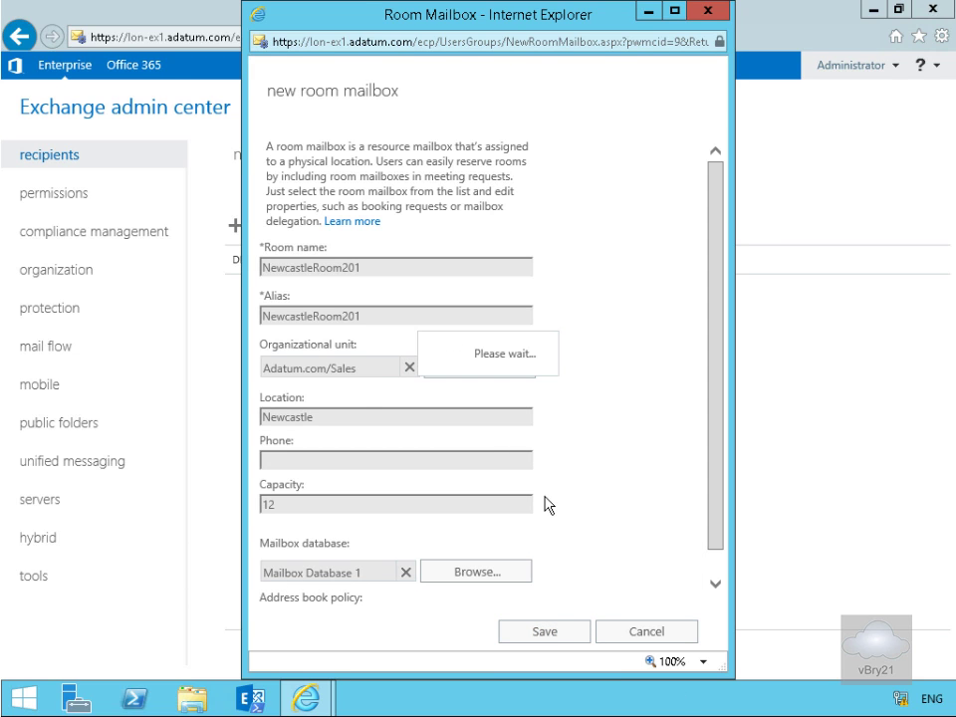
{"action": "left_click", "coordinate": [543, 631]}
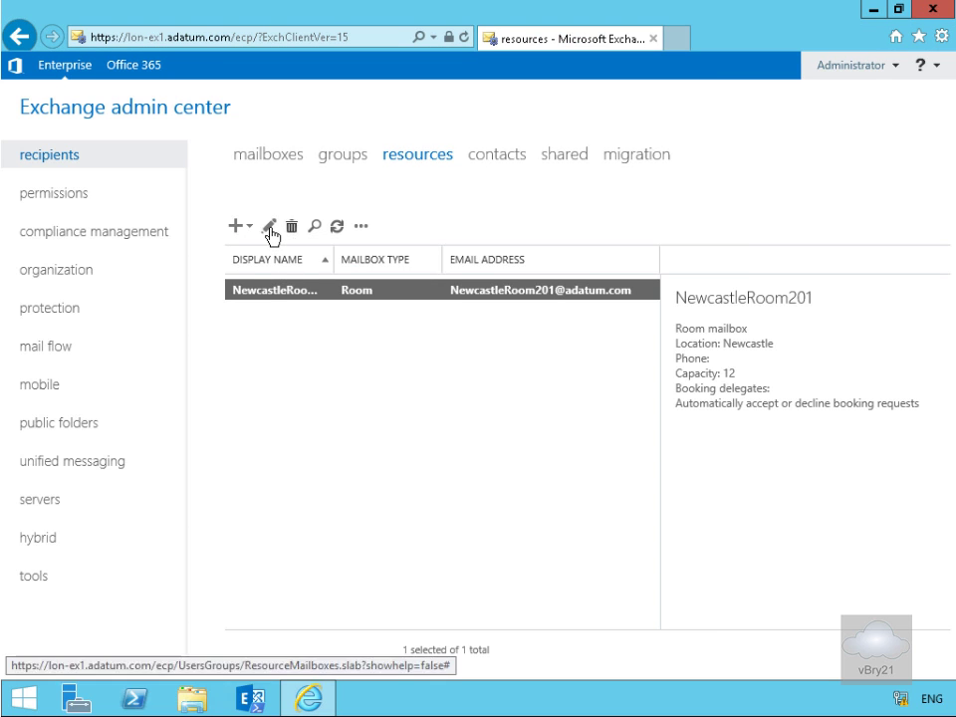
- Open NewcastleRoom201's properties, review general settings and booking delegates, and view booking options
{"action": "left_click", "coordinate": [269, 226]}
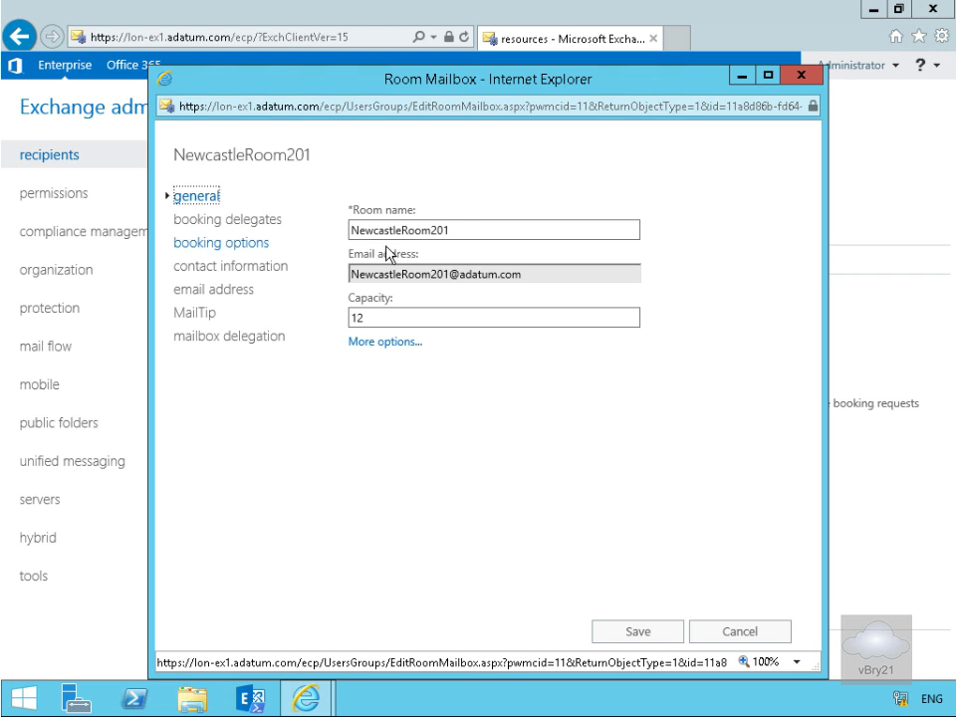
{"action": "left_click", "coordinate": [385, 341]}
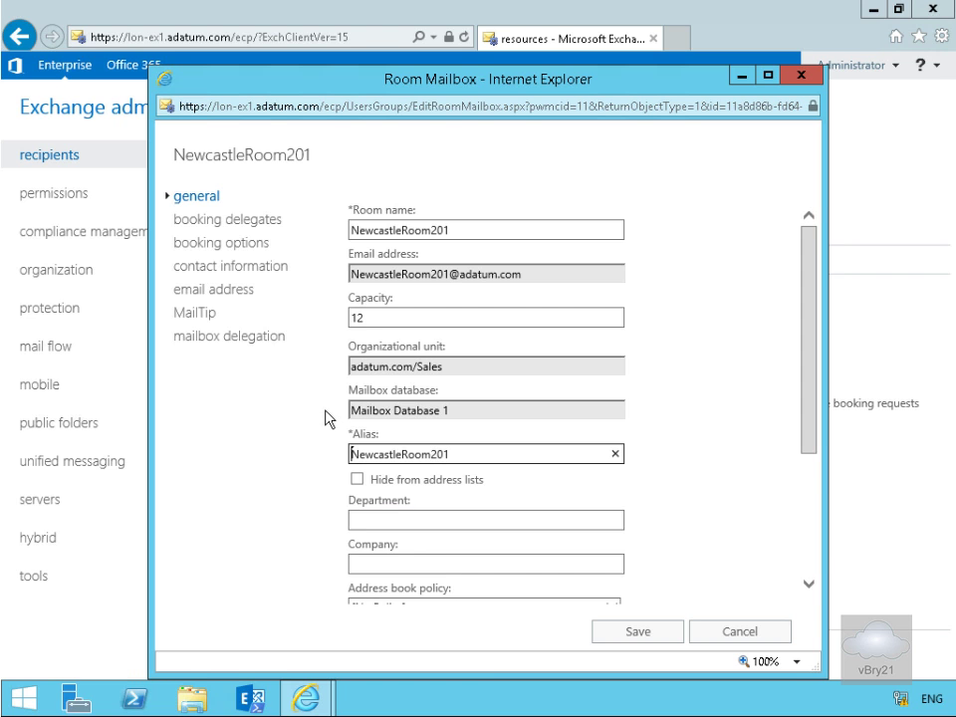
{"action": "left_click", "coordinate": [231, 218]}
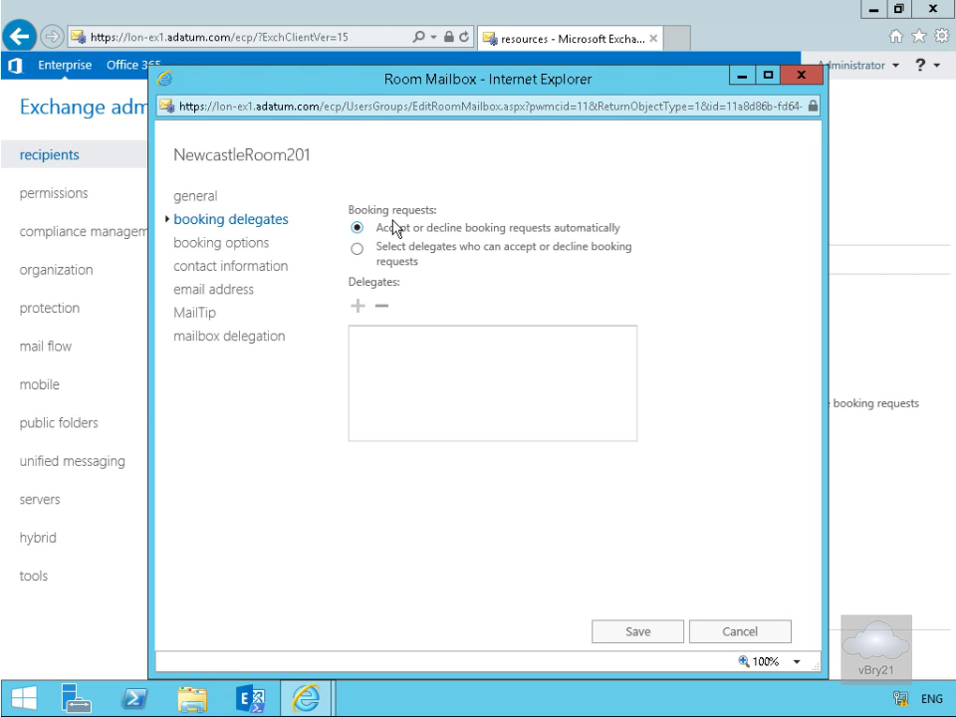
{"action": "mouse_move", "coordinate": [370, 245]}
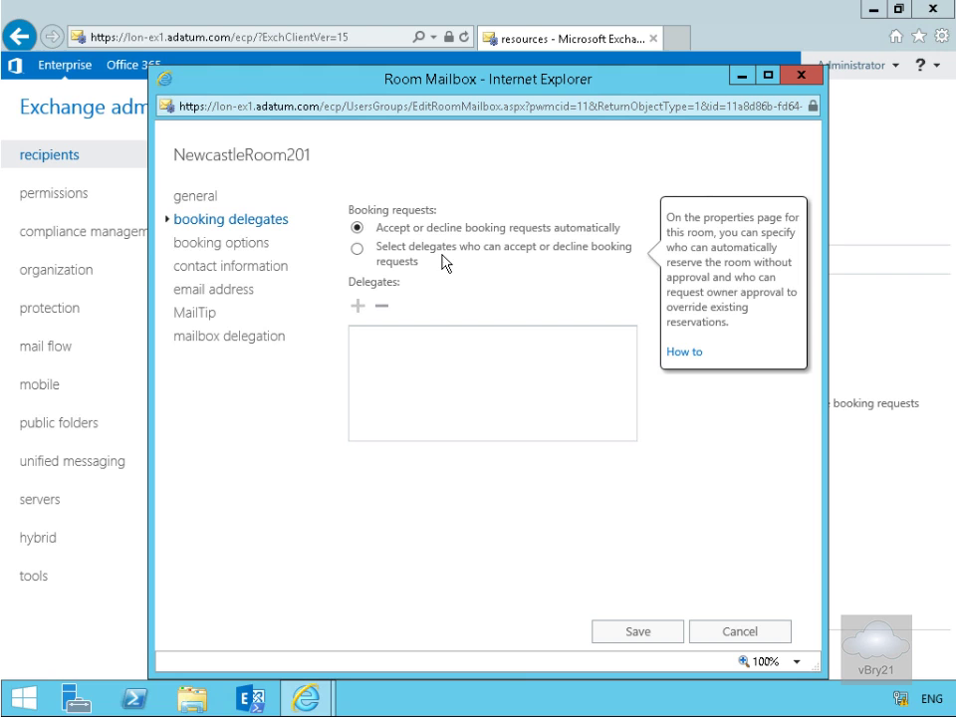
{"action": "left_click", "coordinate": [223, 242]}
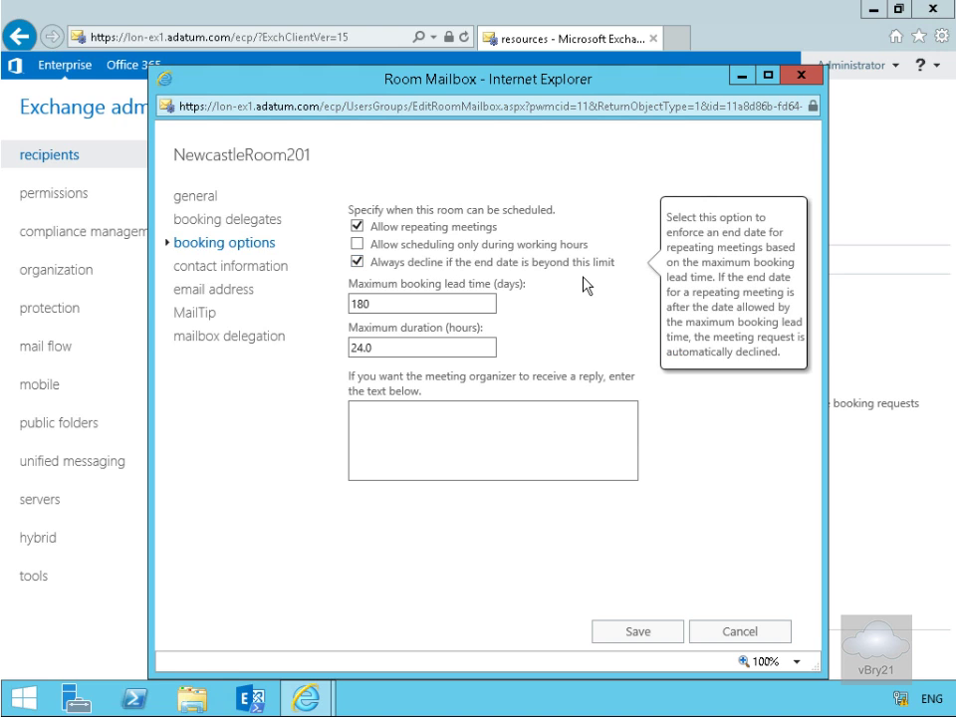
- Set maximum booking lead time to 365 days and reply text 'Your room request was accepted'
{"action": "triple_click", "coordinate": [418, 302]}
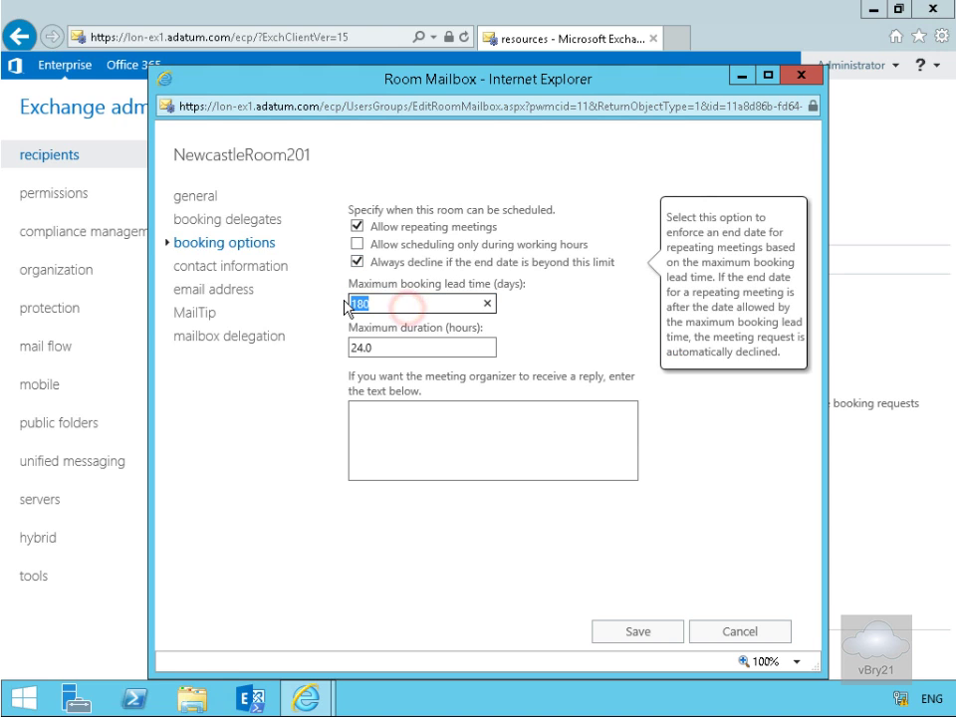
{"action": "type", "text": "365"}
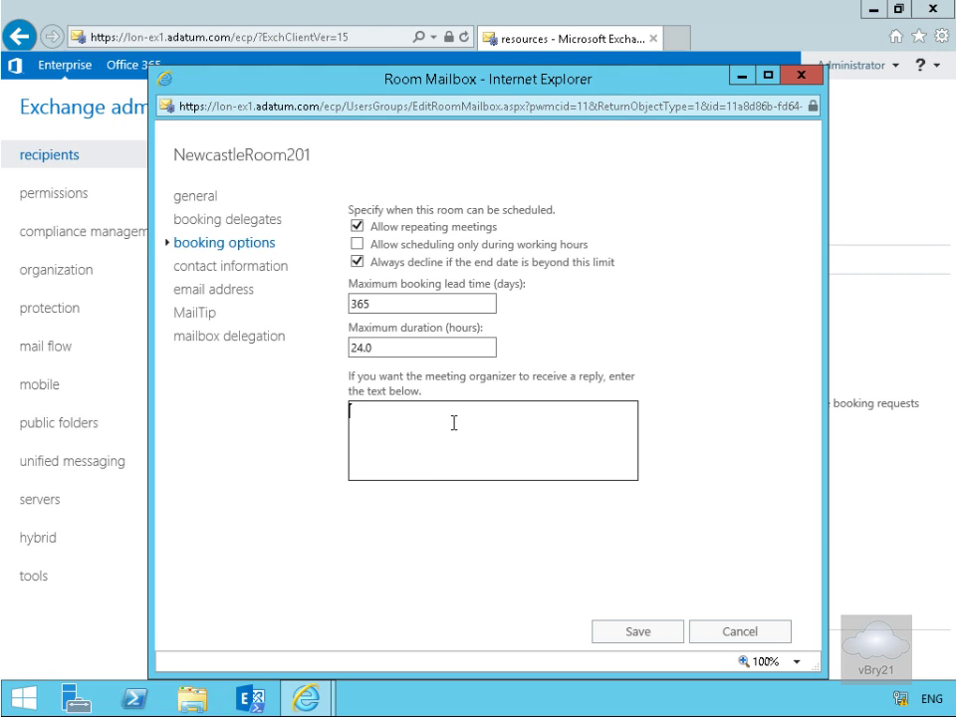
{"action": "type", "text": "Your room request was accepted"}
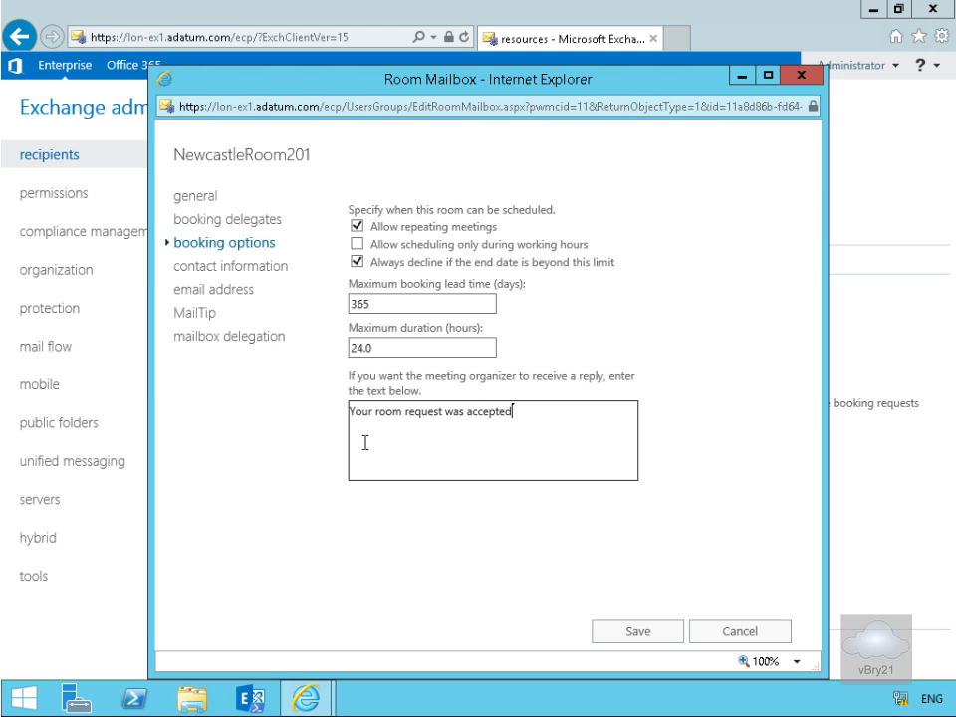
{"action": "mouse_move", "coordinate": [267, 280]}
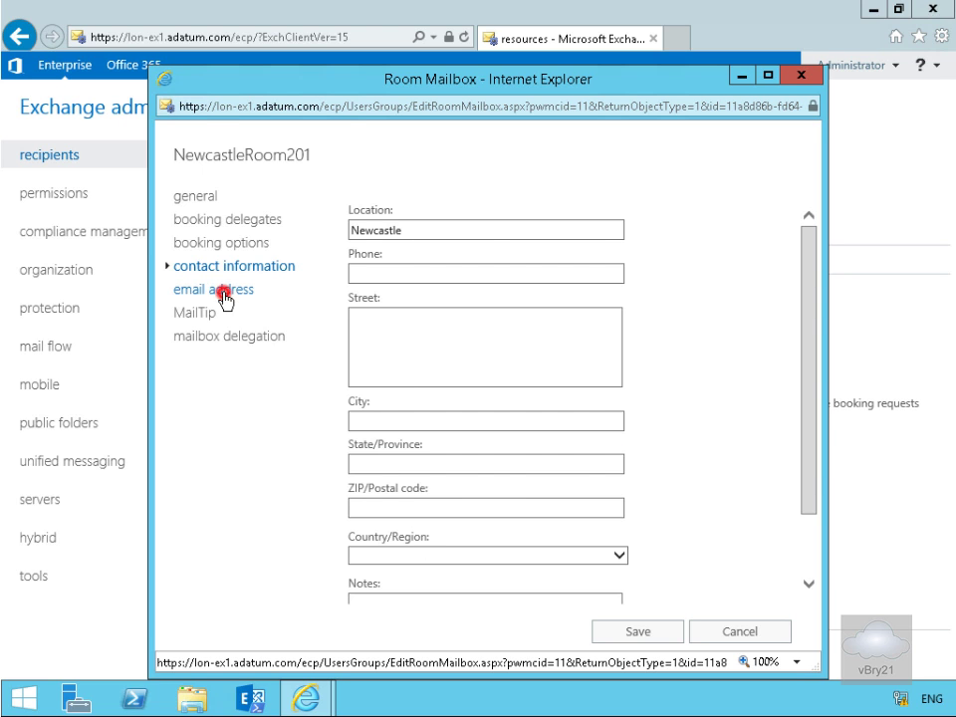
- Review the room's email addresses, MailTip and mailbox delegation, then save the property changes
{"action": "left_click", "coordinate": [213, 289]}
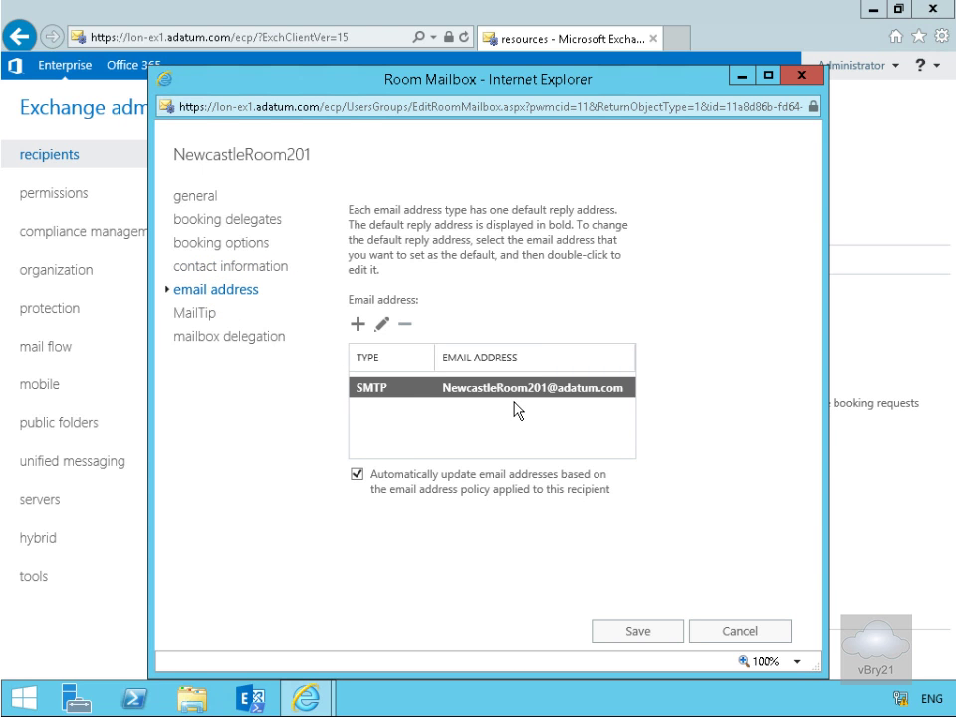
{"action": "left_click", "coordinate": [196, 312]}
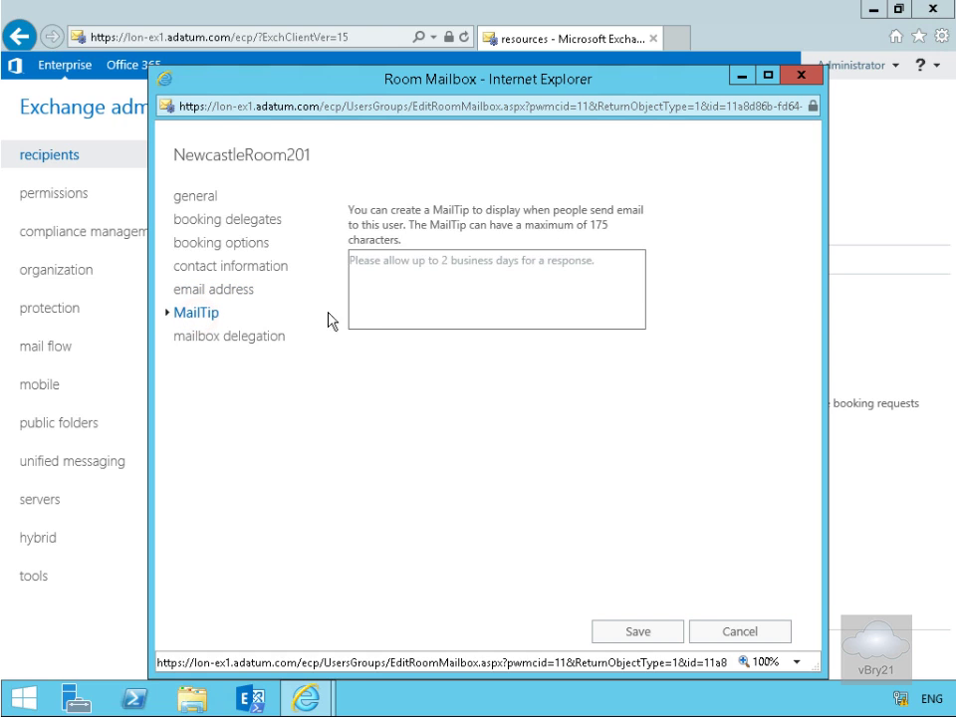
{"action": "left_click", "coordinate": [497, 289]}
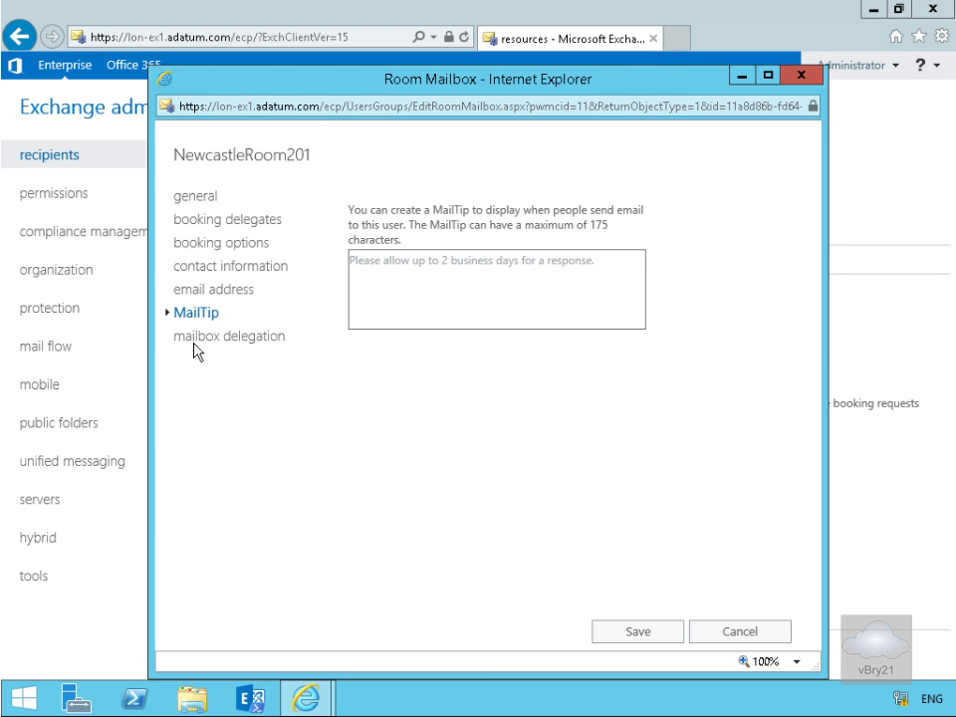
{"action": "left_click", "coordinate": [230, 336]}
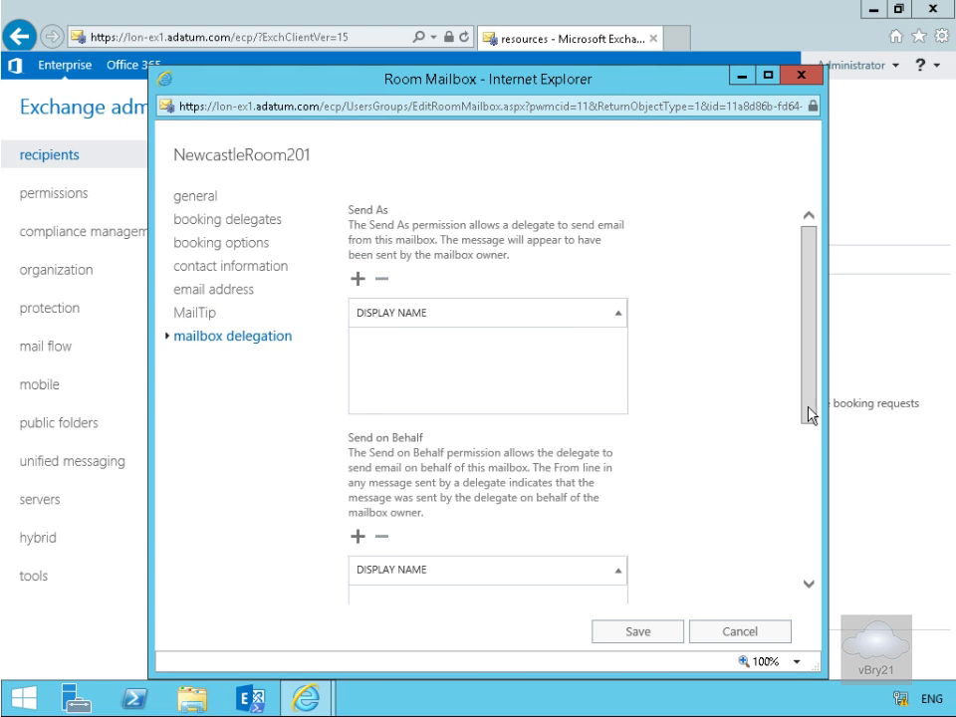
{"action": "scroll", "scroll_direction": "down", "scroll_amount": 3}
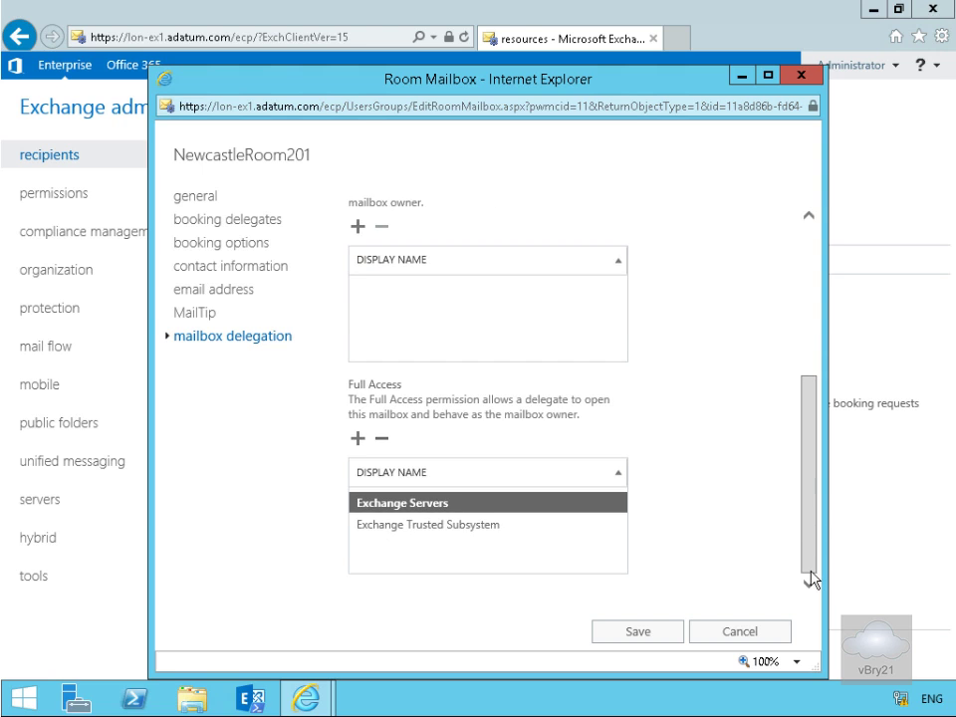
{"action": "mouse_move", "coordinate": [638, 581]}
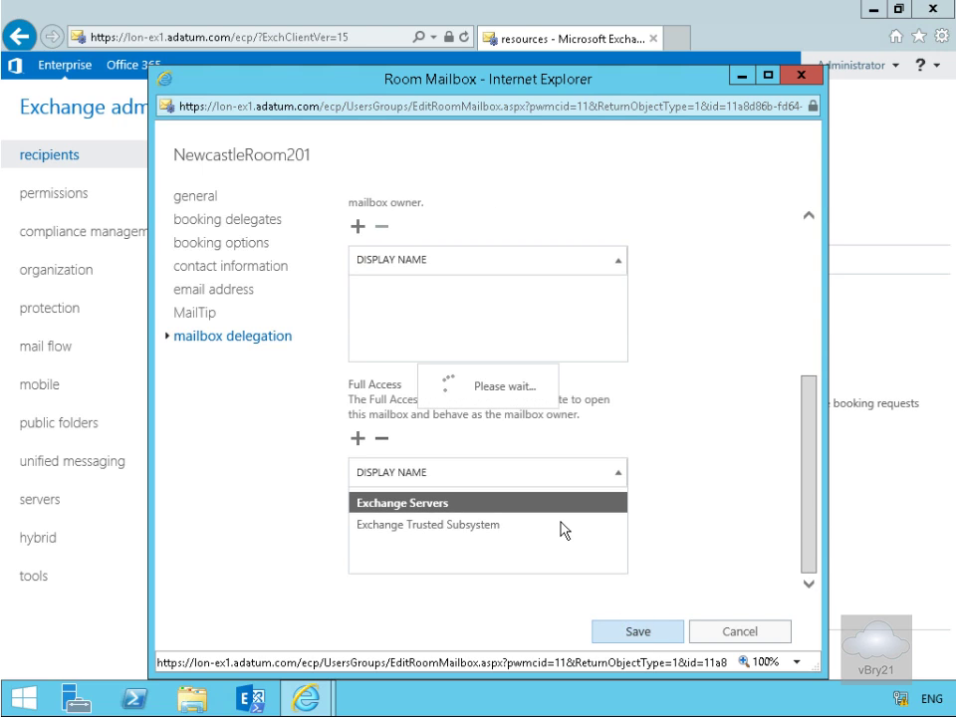
{"action": "left_click", "coordinate": [637, 631]}
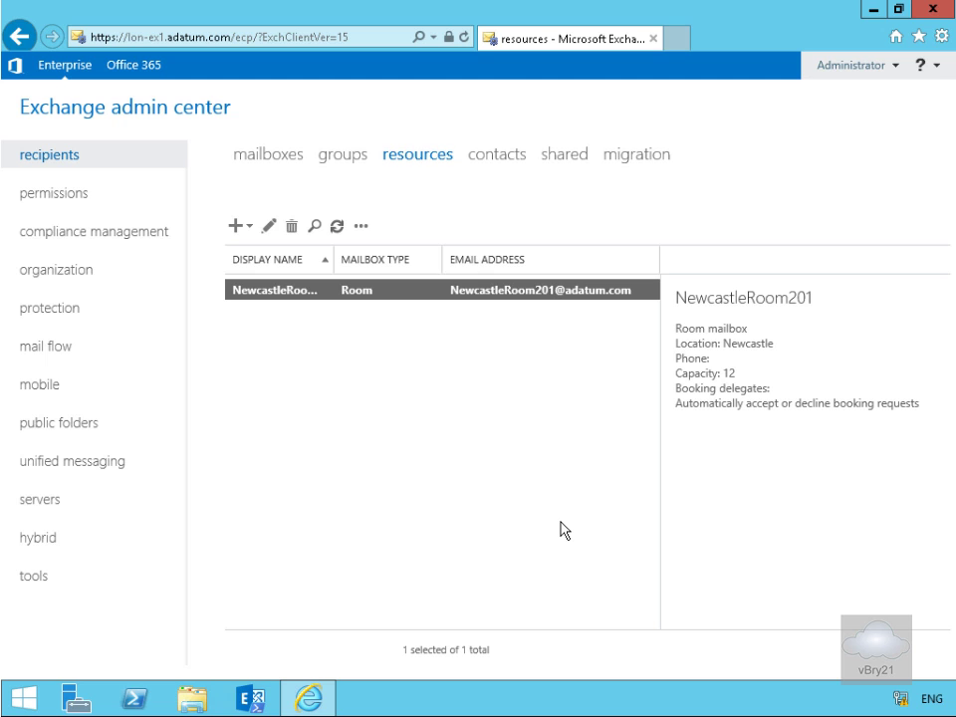
{"action": "mouse_move", "coordinate": [602, 533]}
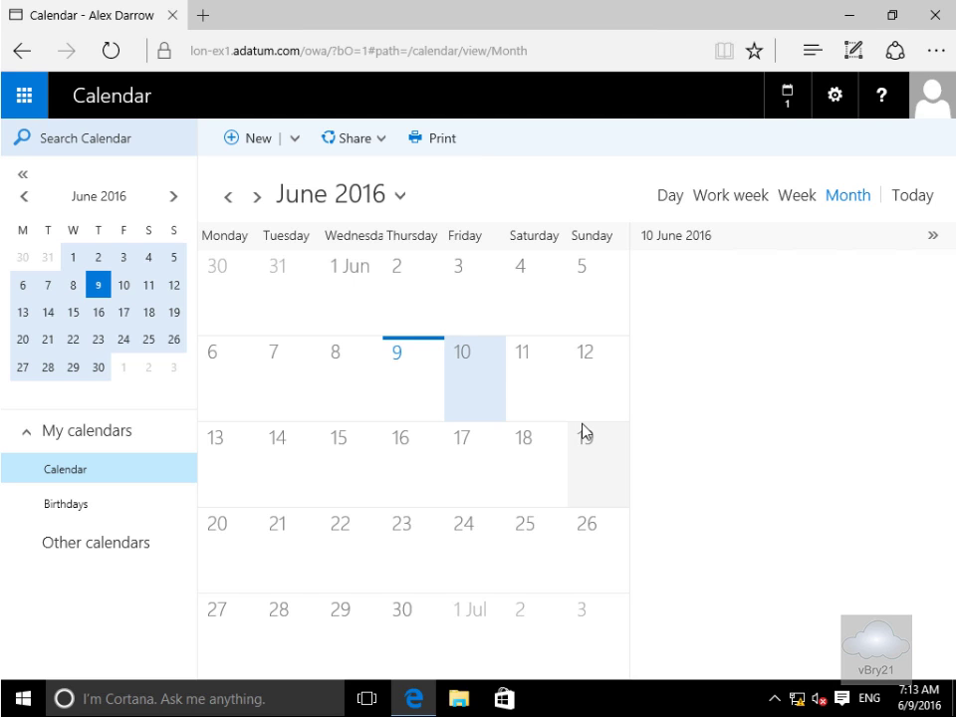
{"action": "mouse_move", "coordinate": [589, 422]}
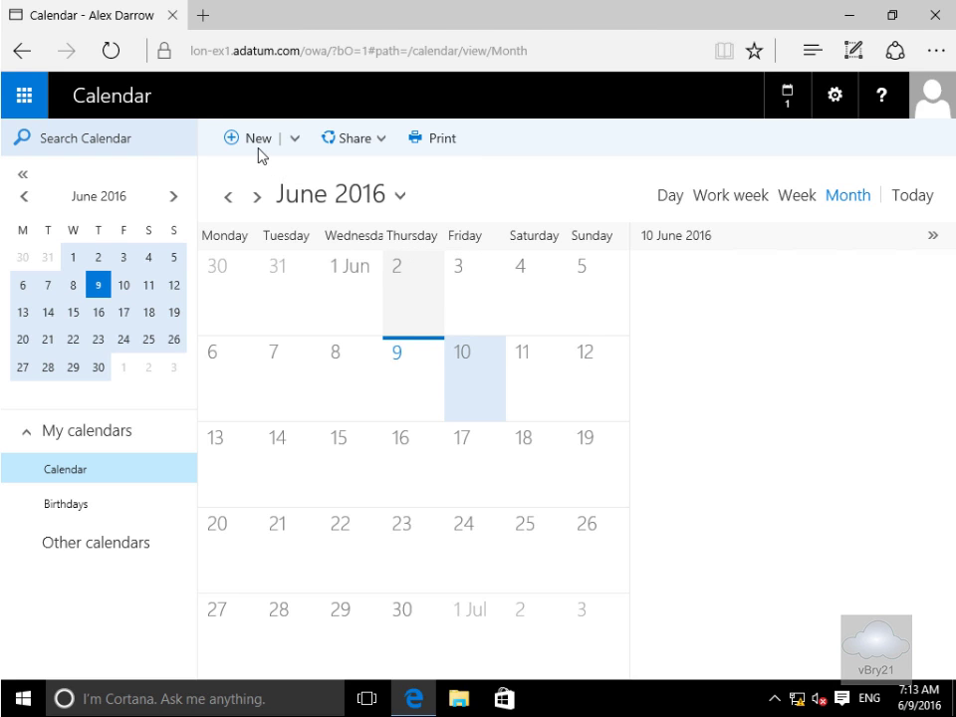
{"action": "mouse_move", "coordinate": [323, 351]}
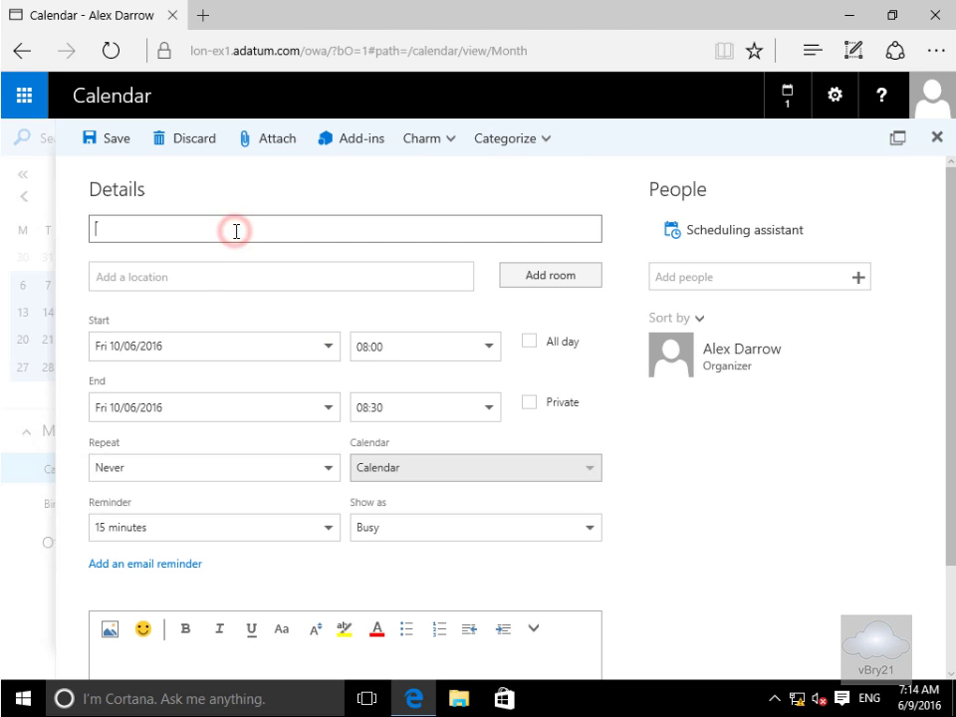
- Draft 'Sales Meeting' in NewcastleRoom201, inviting Administrator with message 'Please come to the meeting'
{"action": "type", "text": "Sales M"}
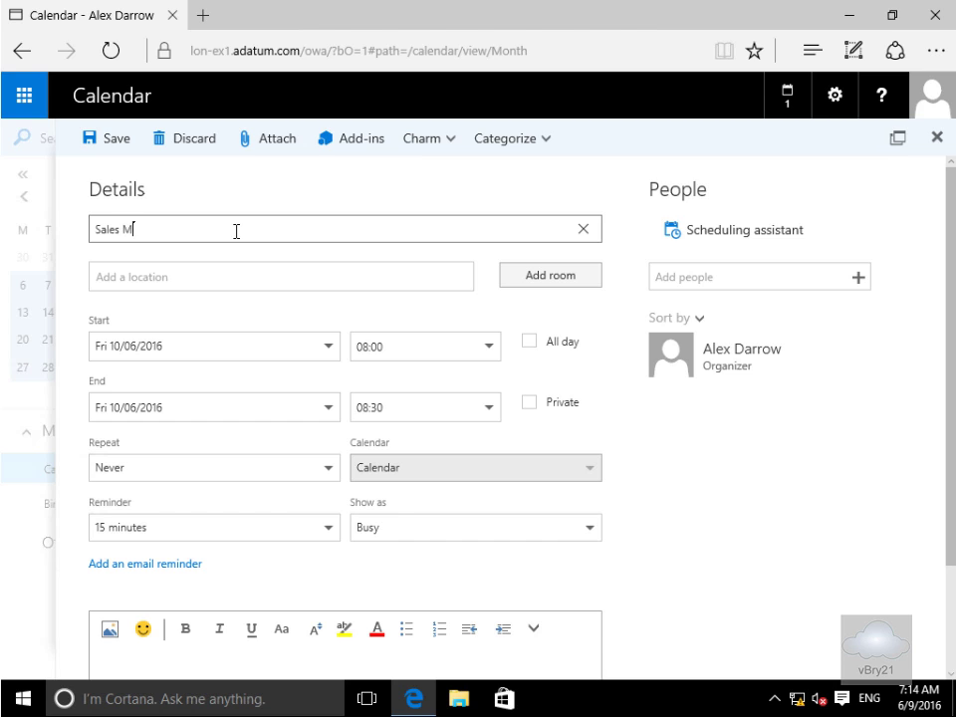
{"action": "type", "text": "eeting"}
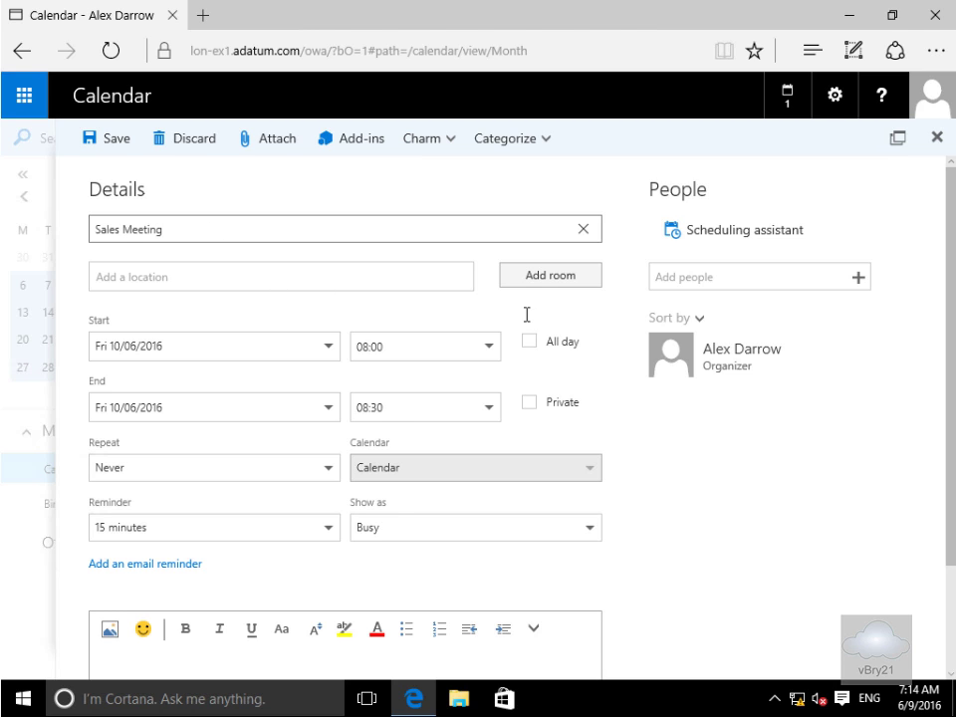
{"action": "left_click", "coordinate": [549, 275]}
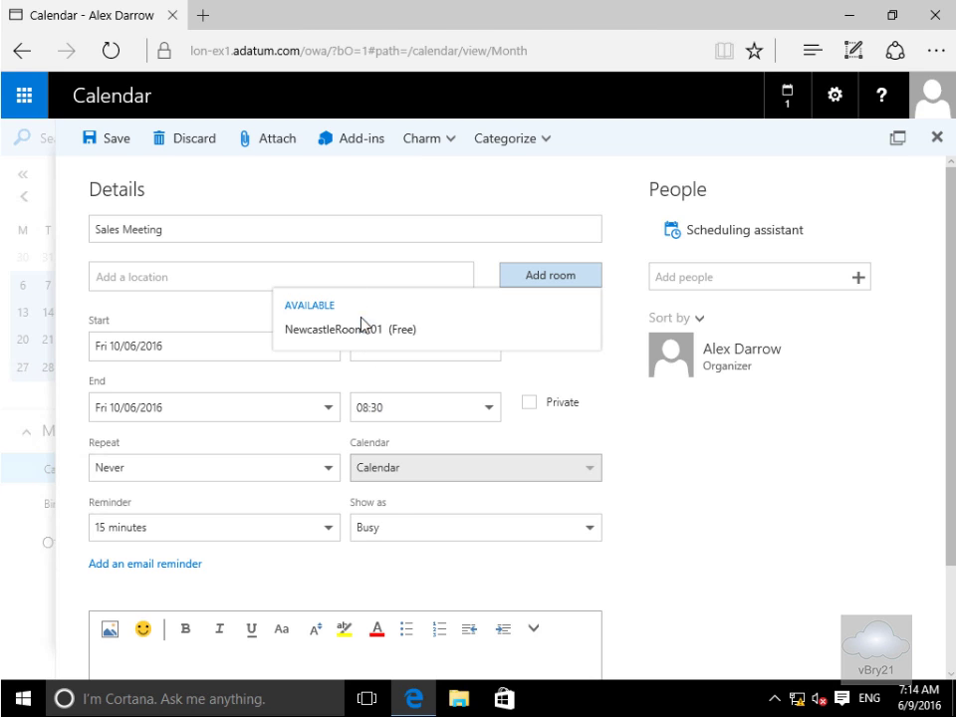
{"action": "left_click", "coordinate": [349, 329]}
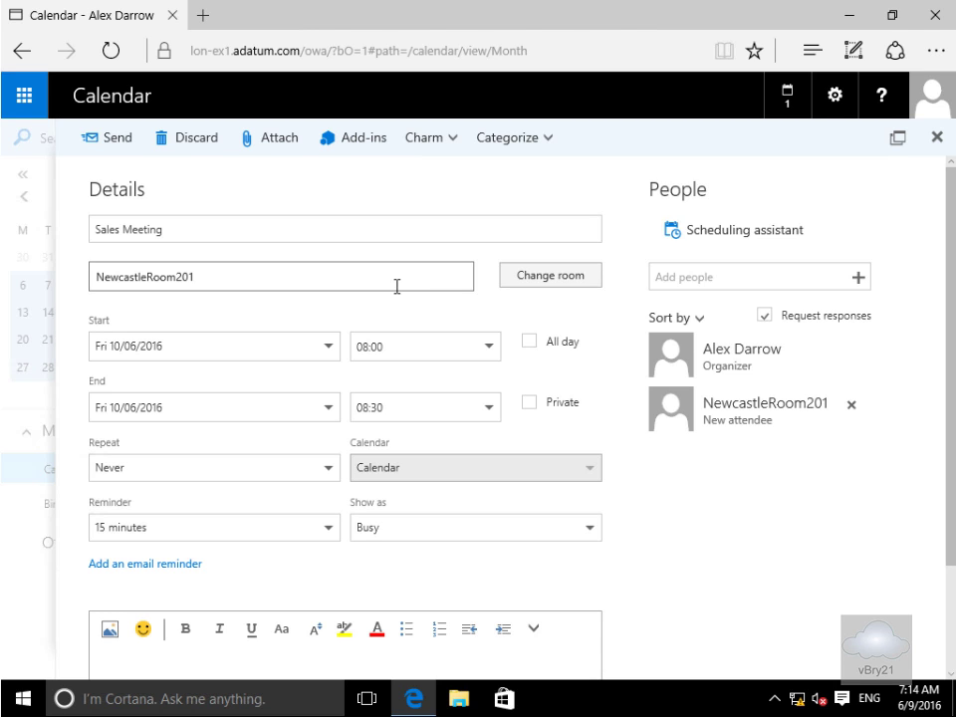
{"action": "mouse_move", "coordinate": [724, 291]}
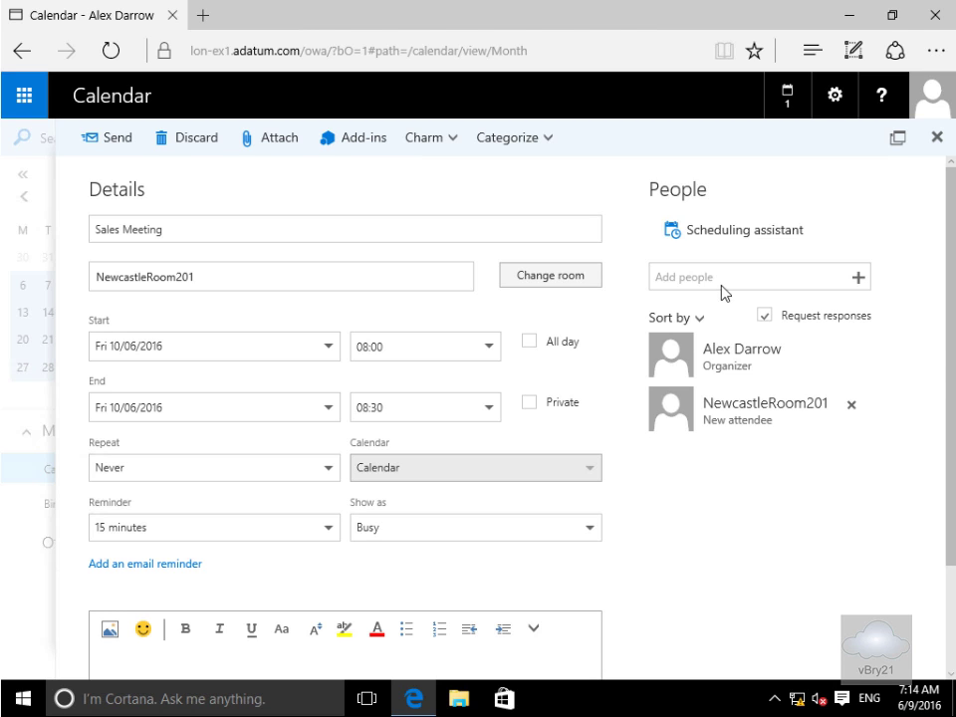
{"action": "type", "text": "adm"}
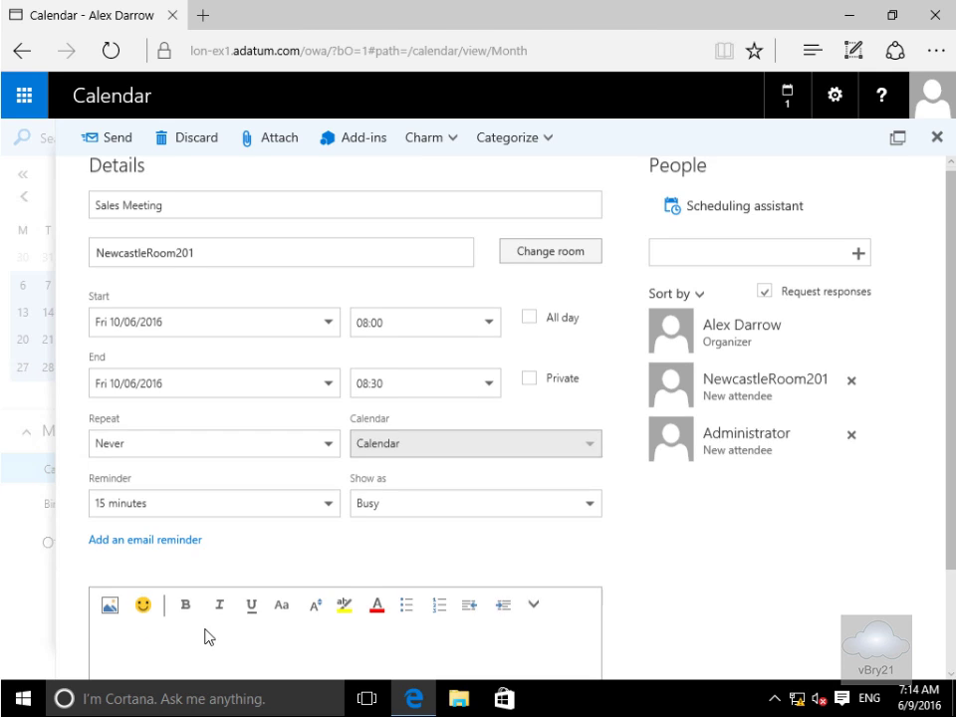
{"action": "scroll", "scroll_direction": "down", "scroll_amount": 3}
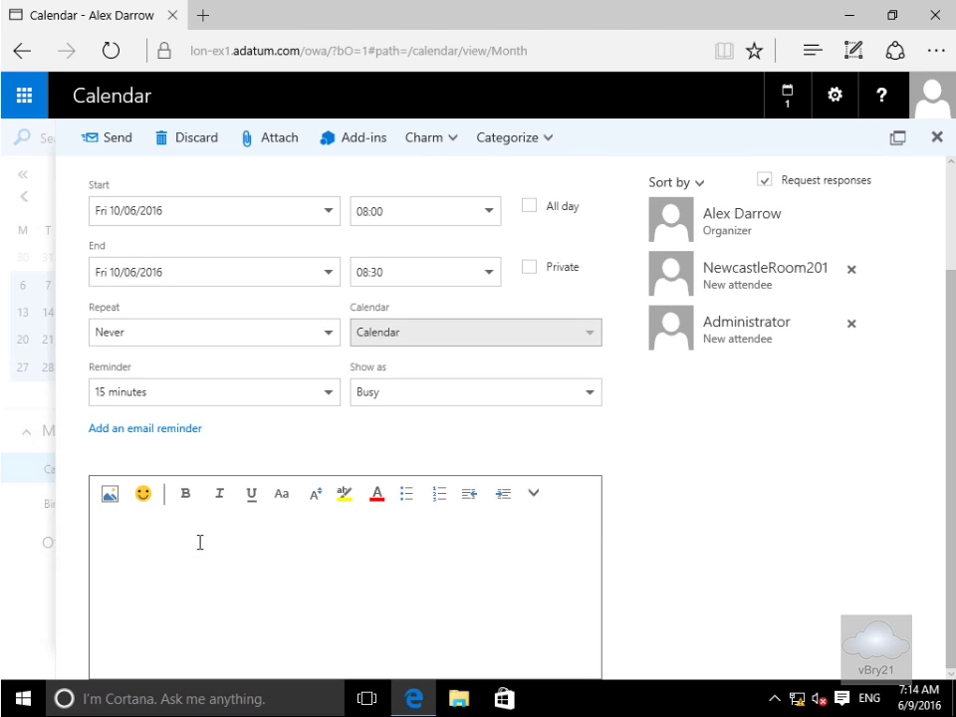
{"action": "type", "text": "Please co"}
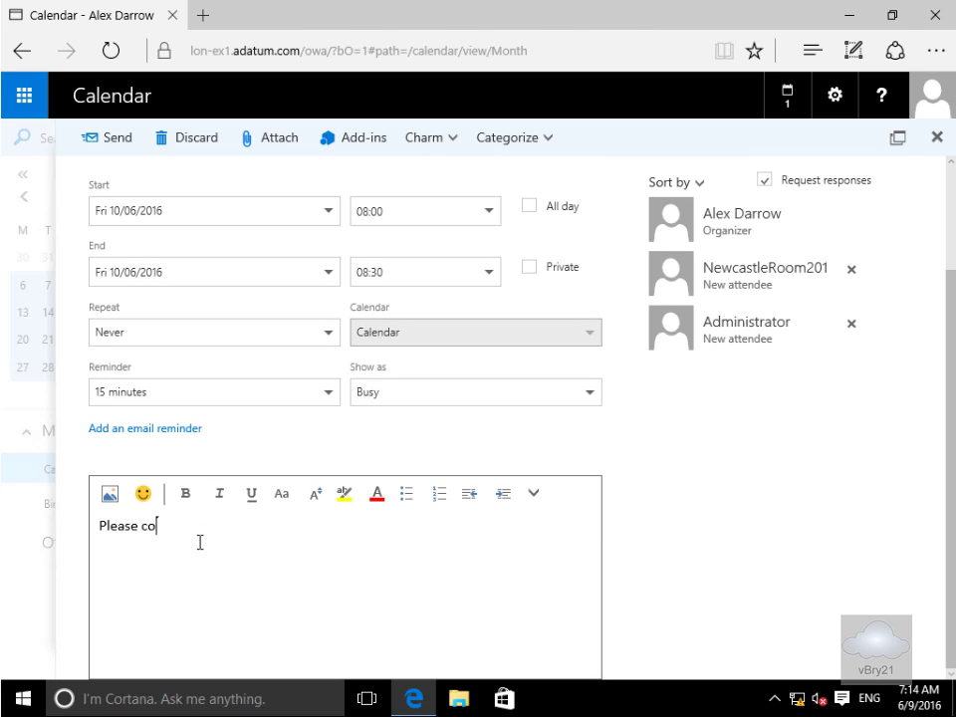
{"action": "type", "text": "me to the"}
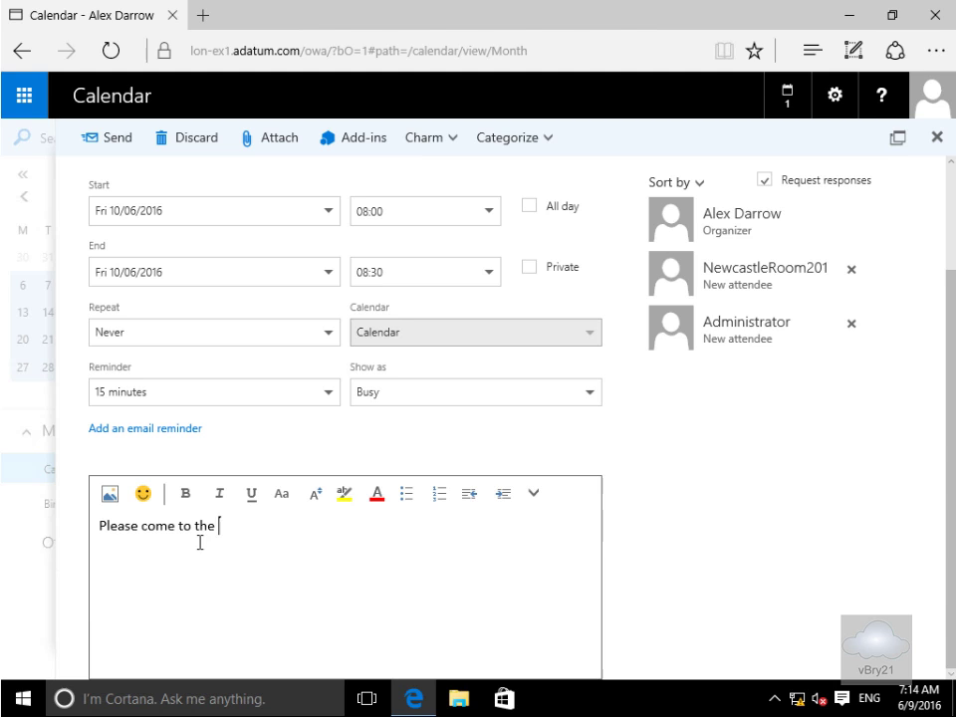
{"action": "type", "text": "meeting"}
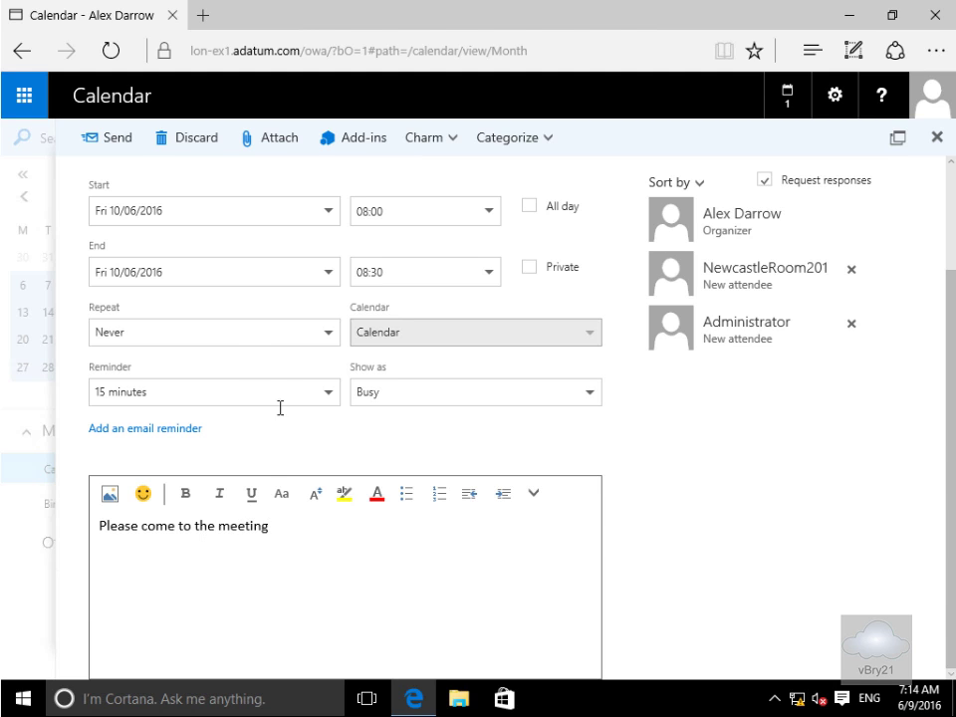
{"action": "mouse_move", "coordinate": [231, 333]}
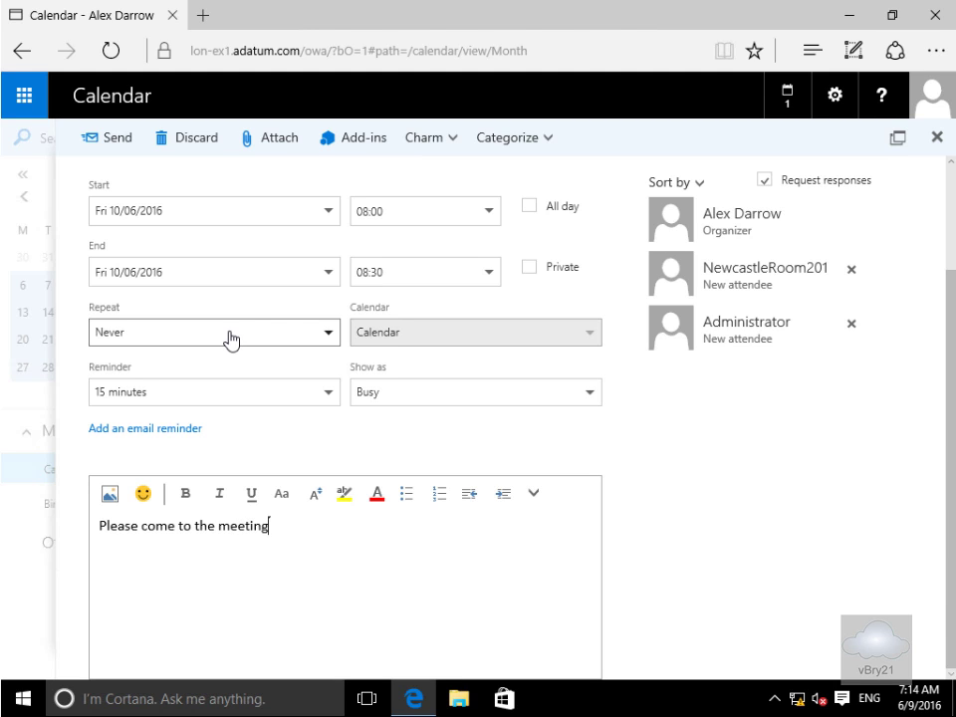
{"action": "mouse_move", "coordinate": [112, 211]}
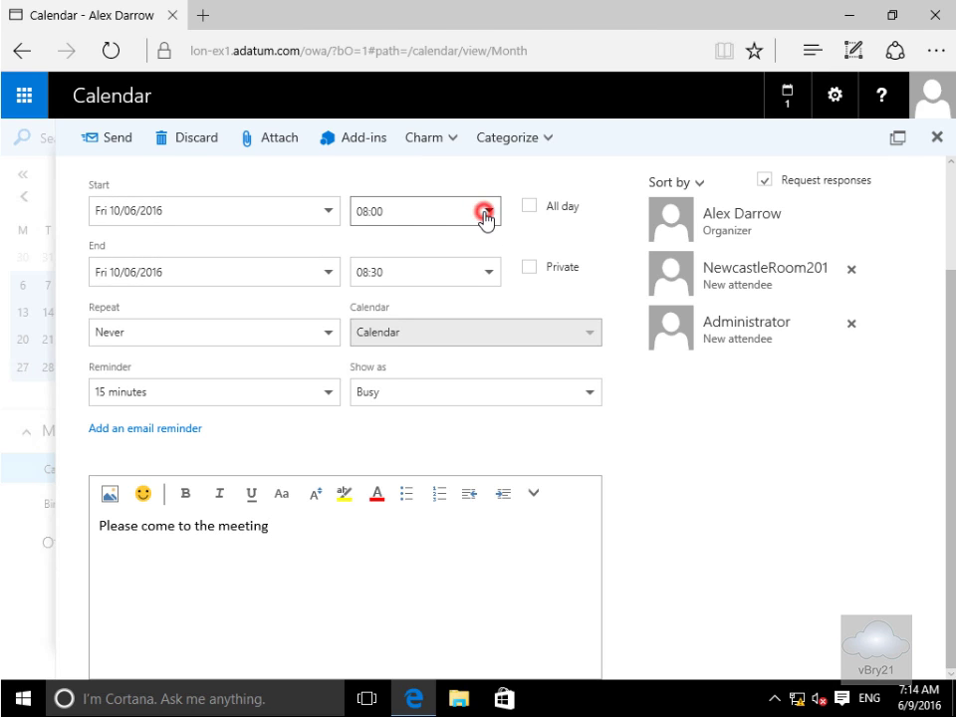
- Set the meeting to 09:00–10:00, send it, and check the inbox for the reply
{"action": "left_click", "coordinate": [484, 211]}
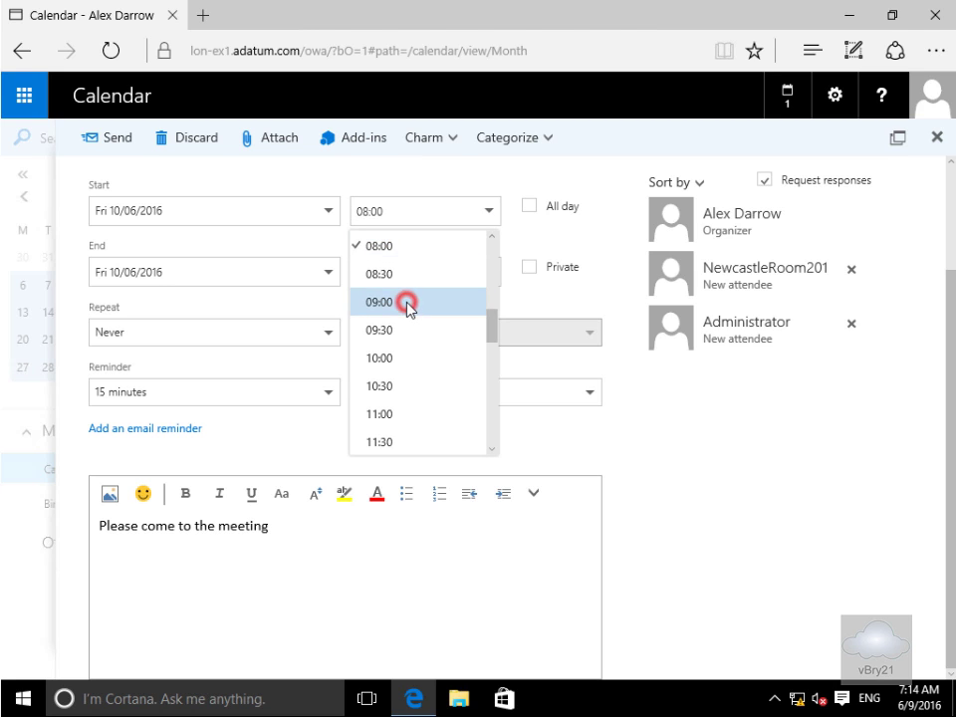
{"action": "left_click", "coordinate": [379, 300]}
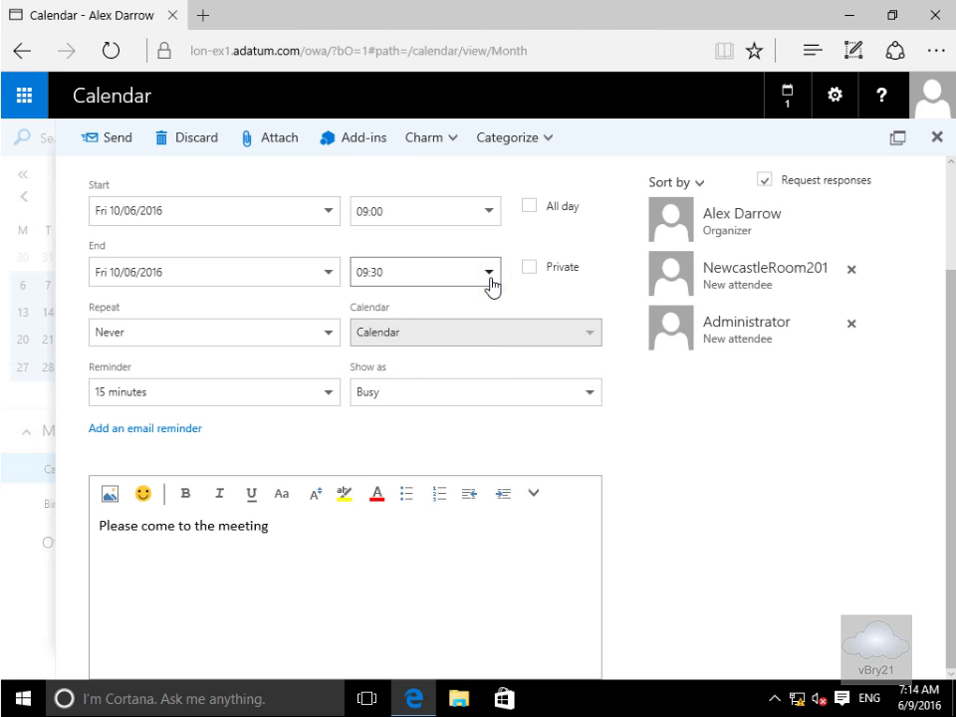
{"action": "left_click", "coordinate": [494, 272]}
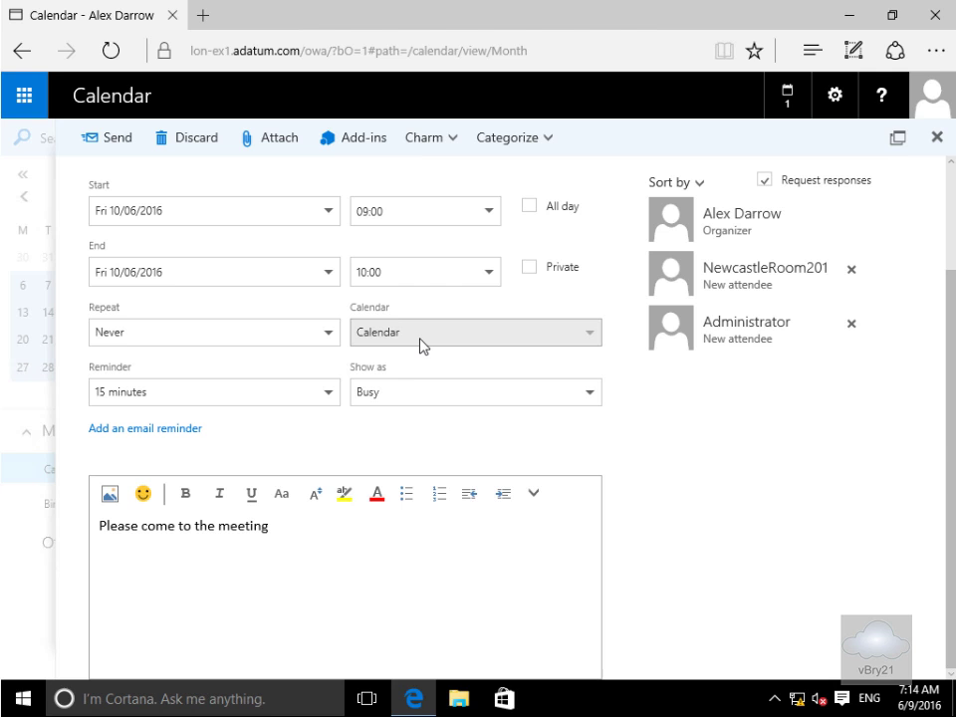
{"action": "mouse_move", "coordinate": [784, 296]}
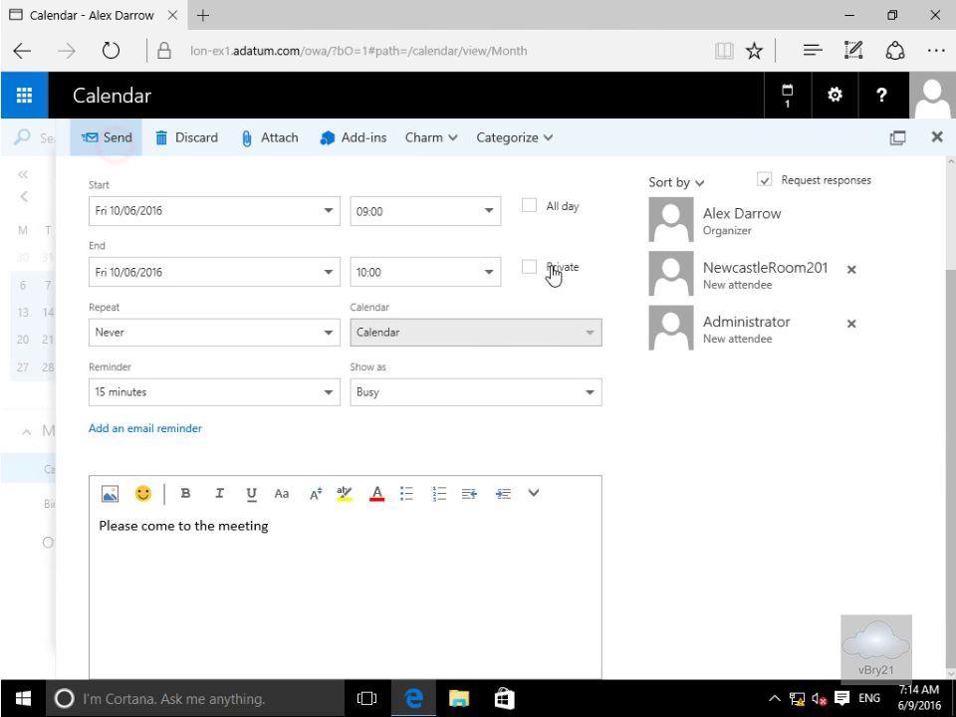
{"action": "left_click", "coordinate": [107, 138]}
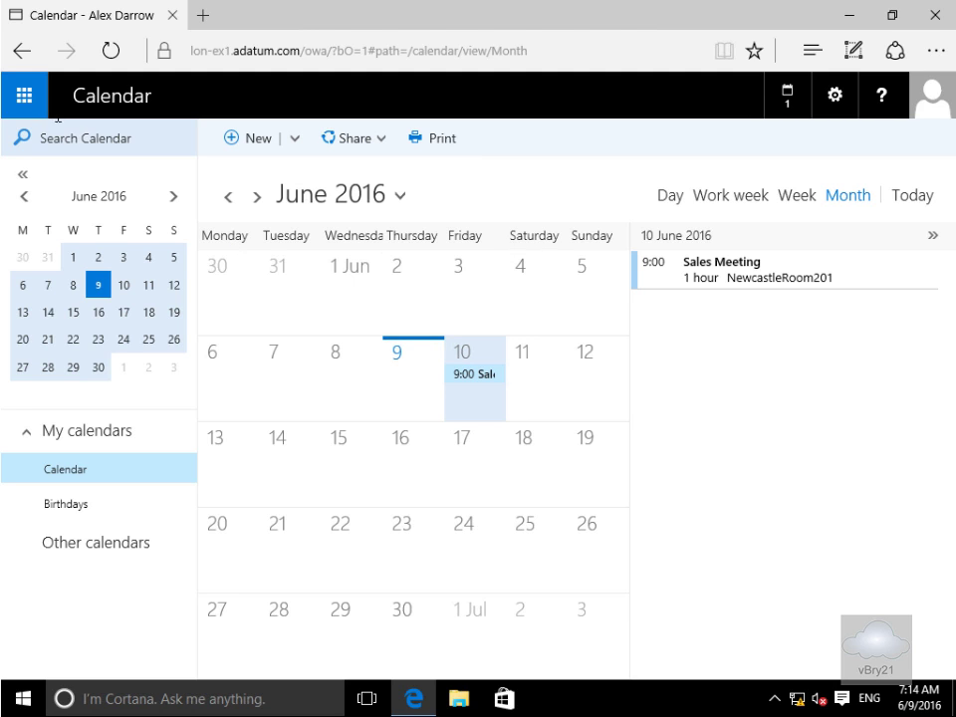
{"action": "left_click", "coordinate": [24, 96]}
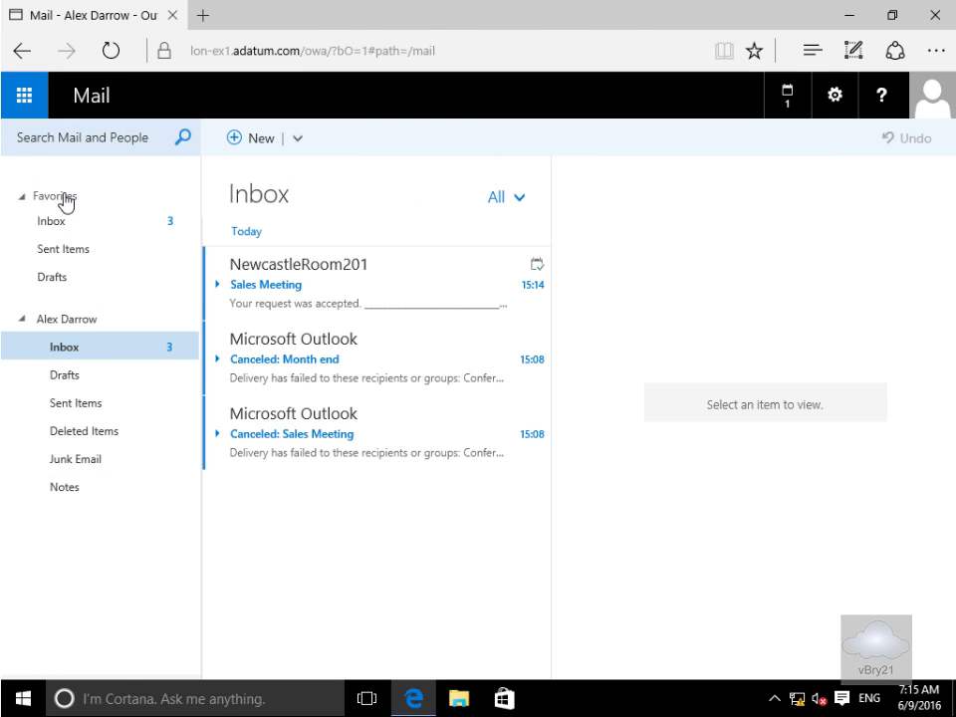
{"action": "mouse_move", "coordinate": [458, 358]}
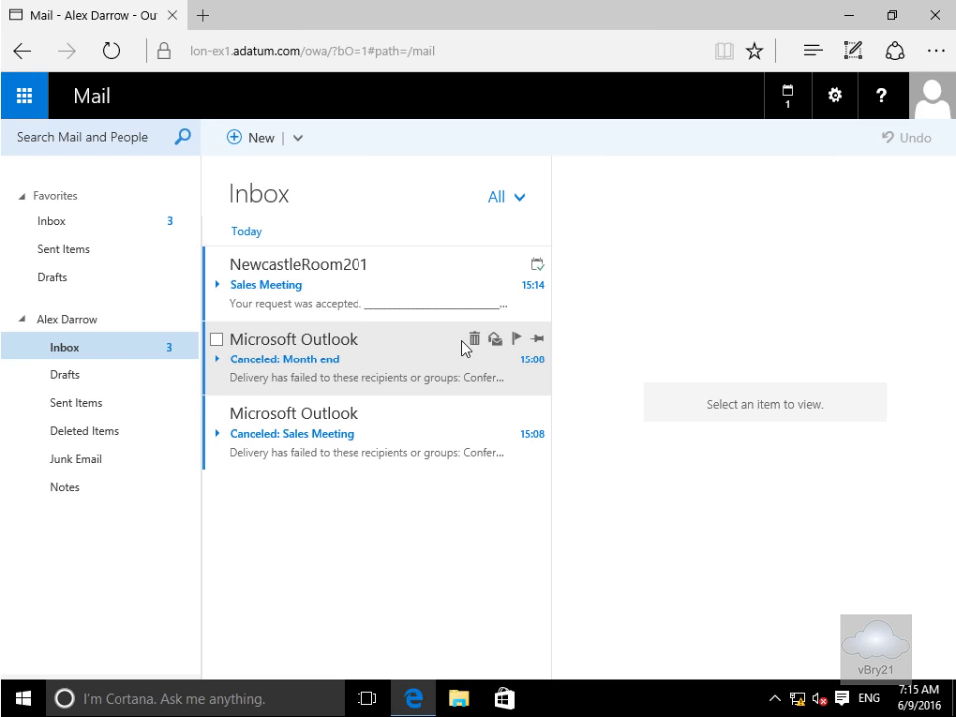
{"action": "mouse_move", "coordinate": [329, 277]}
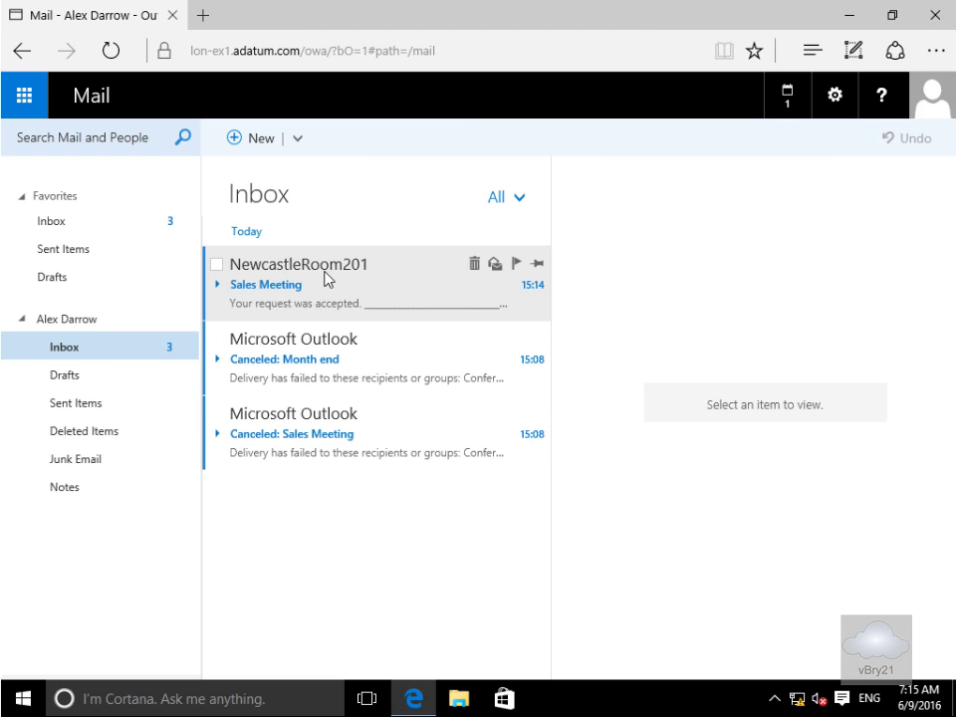
{"action": "mouse_move", "coordinate": [266, 319]}
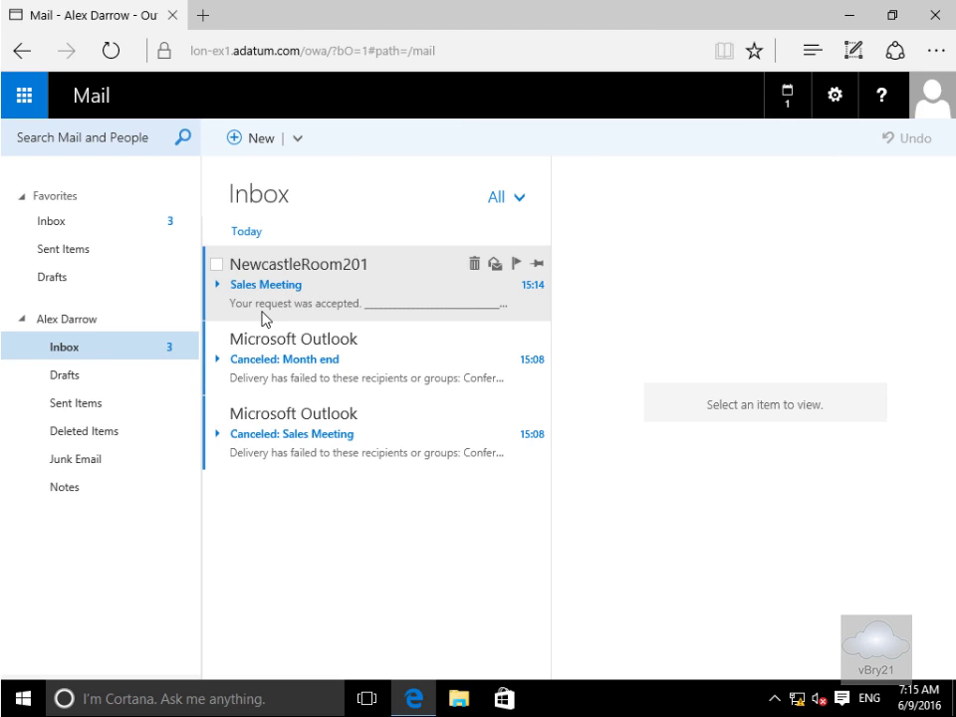
{"action": "mouse_move", "coordinate": [562, 275]}
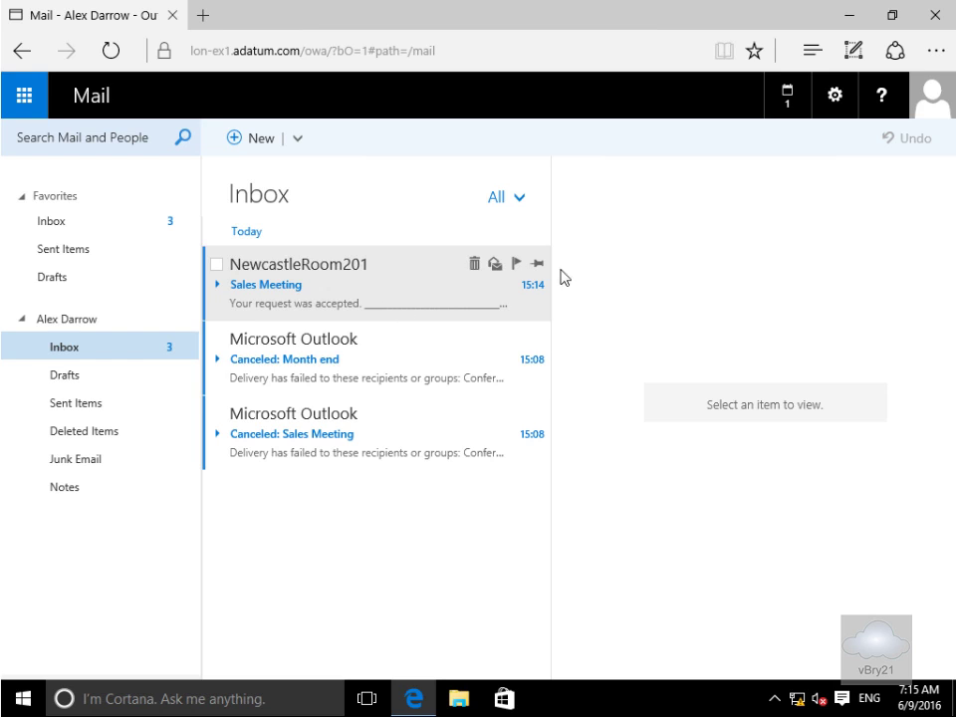
{"action": "mouse_move", "coordinate": [537, 302]}
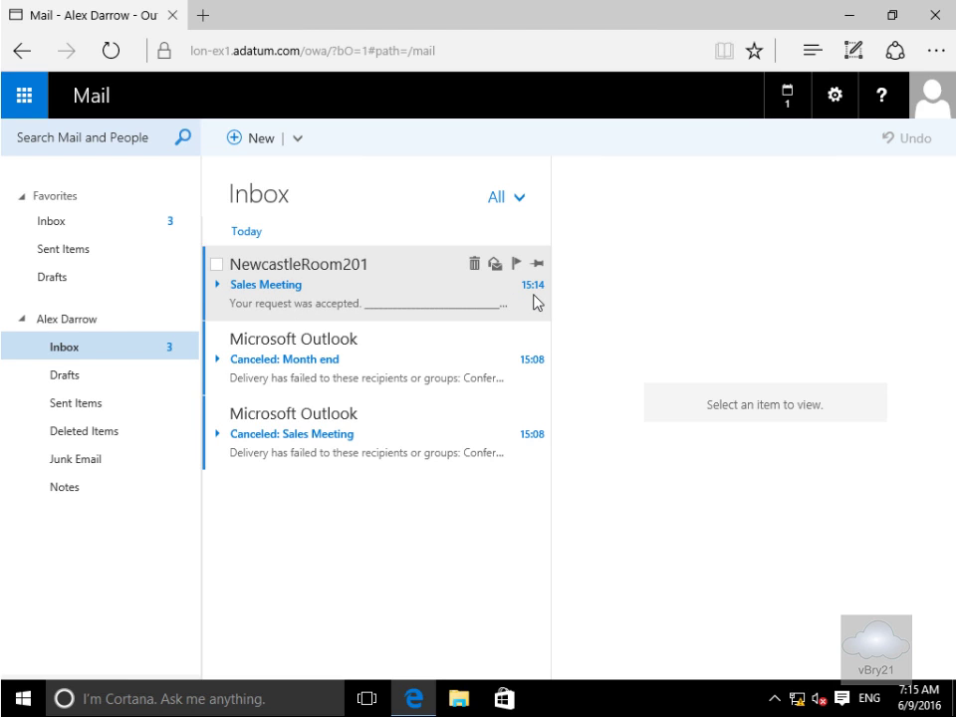
{"action": "mouse_move", "coordinate": [545, 297]}
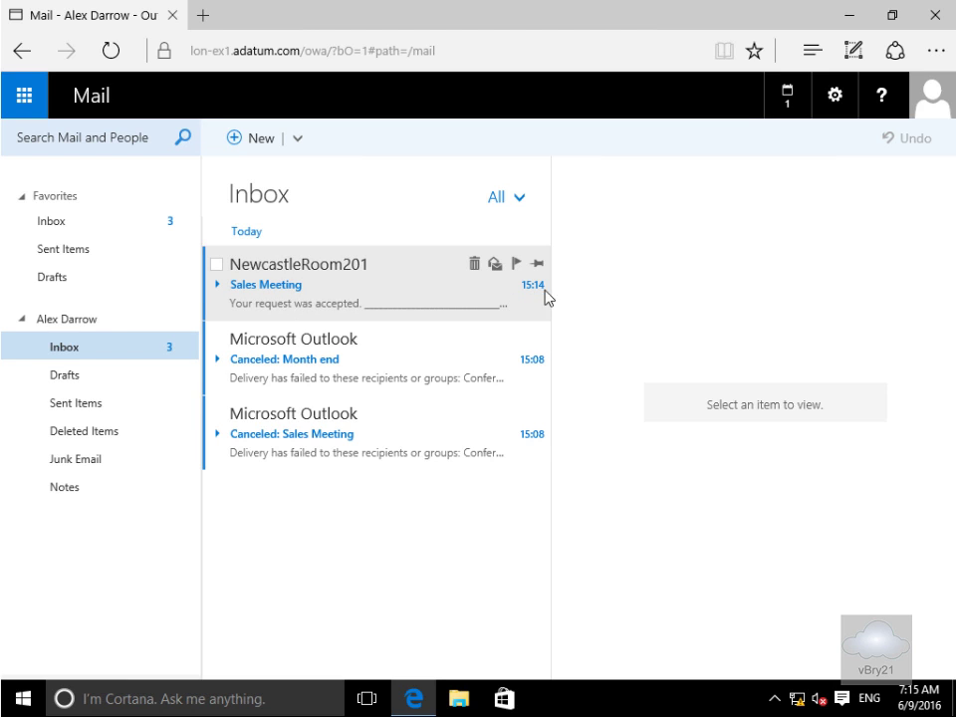
{"action": "mouse_move", "coordinate": [535, 292]}
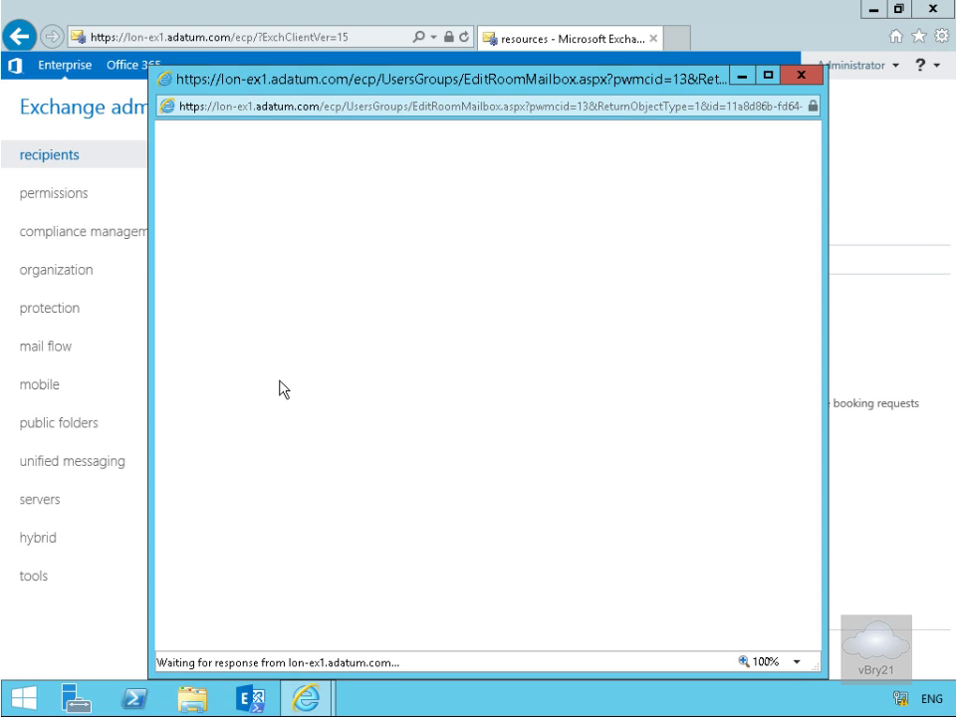
{"action": "left_click", "coordinate": [230, 219]}
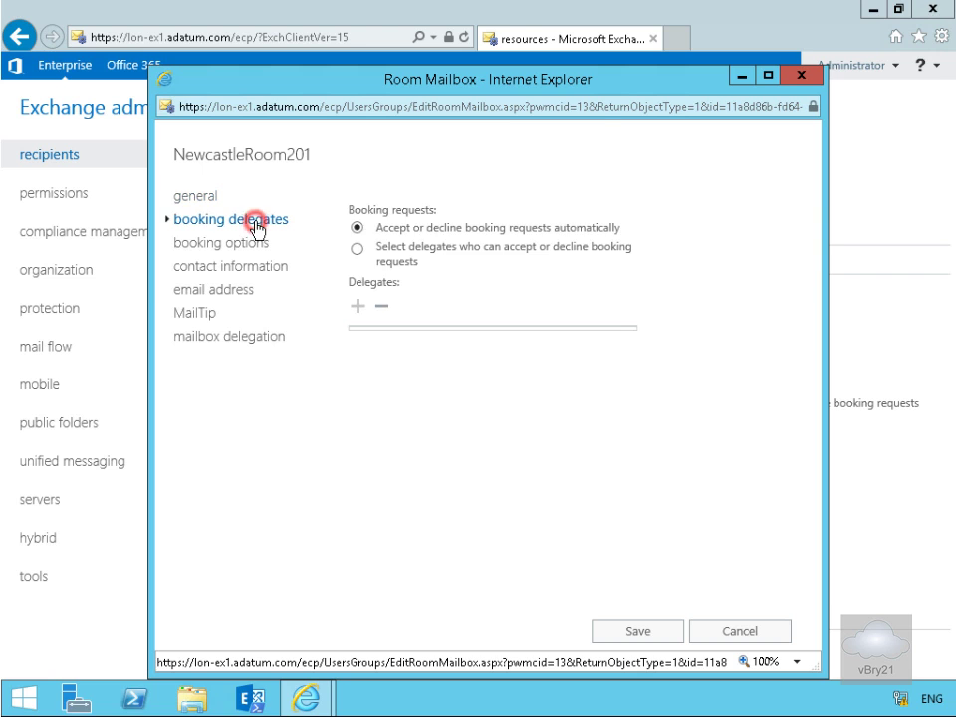
{"action": "left_click", "coordinate": [356, 248]}
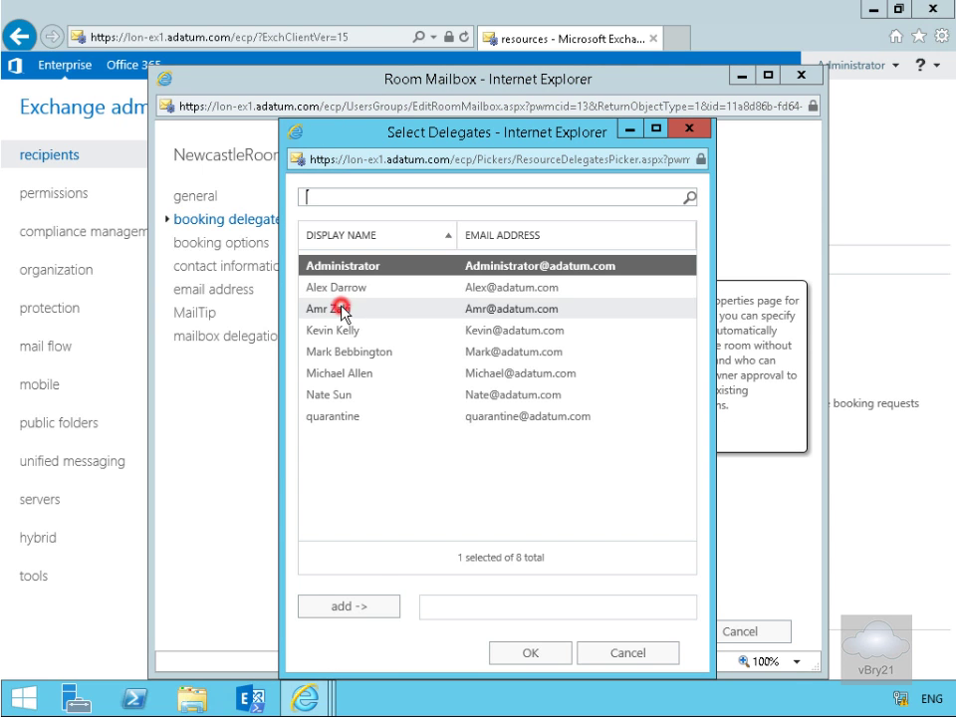
{"action": "left_click", "coordinate": [348, 606]}
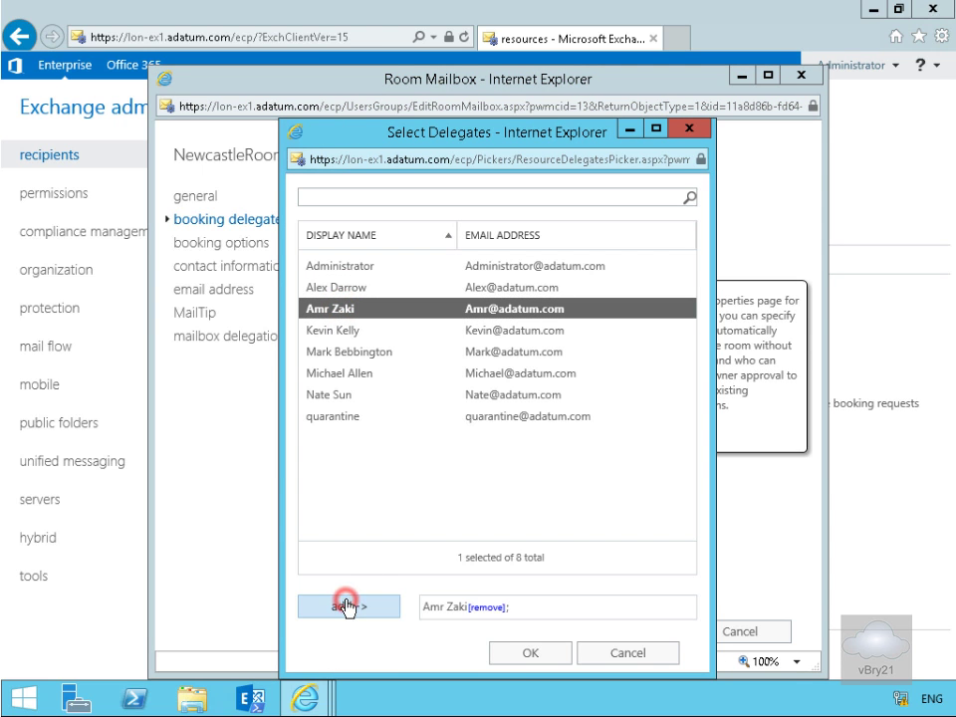
{"action": "left_click", "coordinate": [529, 652]}
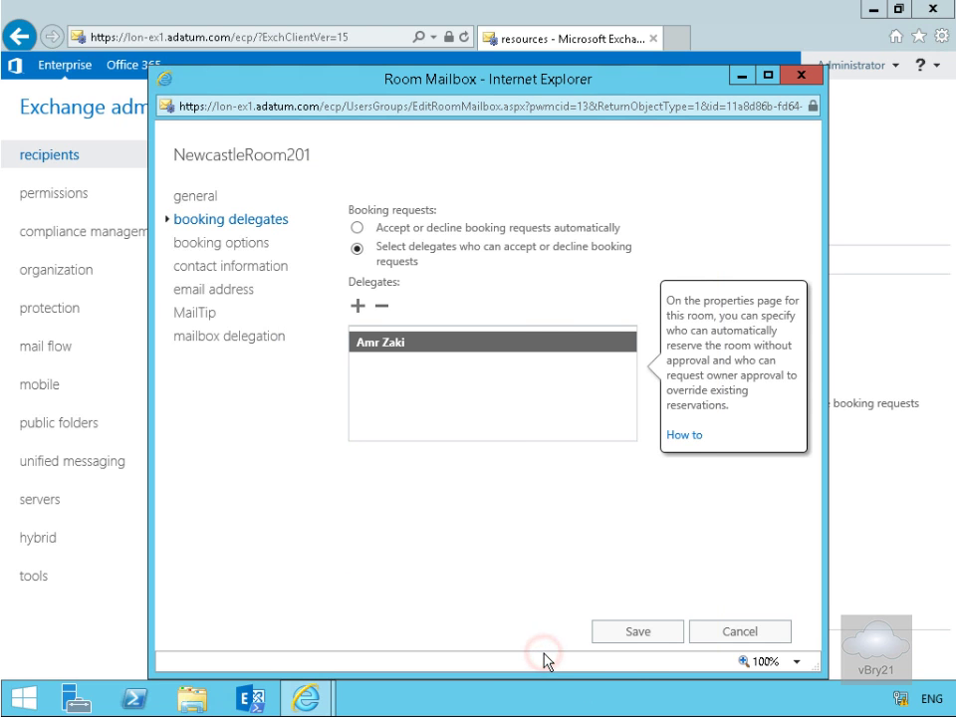
{"action": "left_click", "coordinate": [638, 630]}
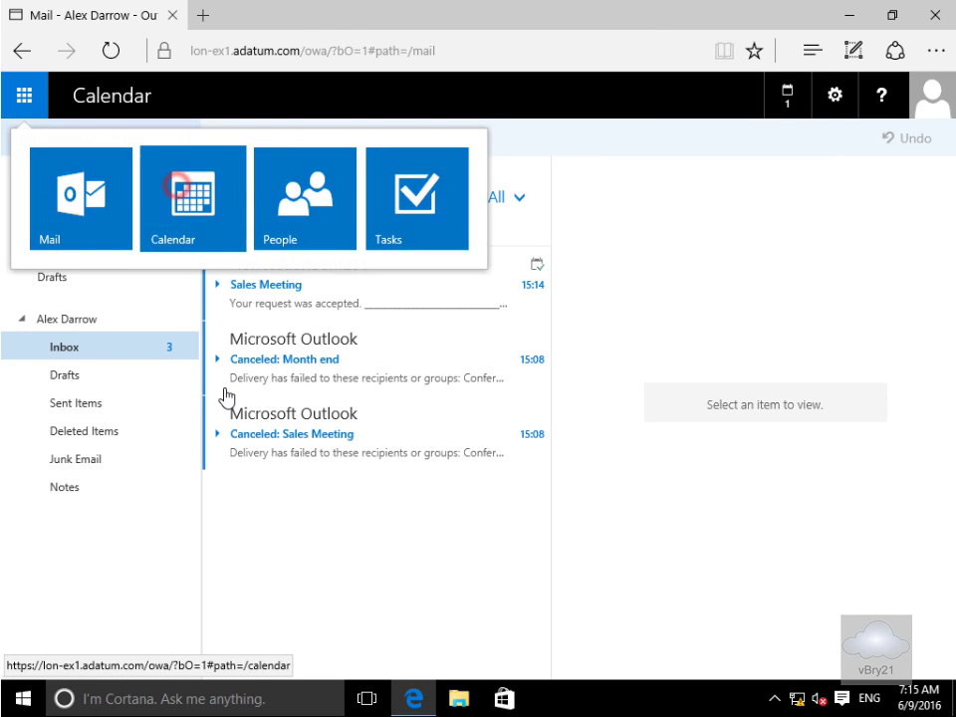
- Create a calendar event on Thu 09/06/2016, 16:00–16:30, titled 'End of day'
{"action": "left_click", "coordinate": [192, 198]}
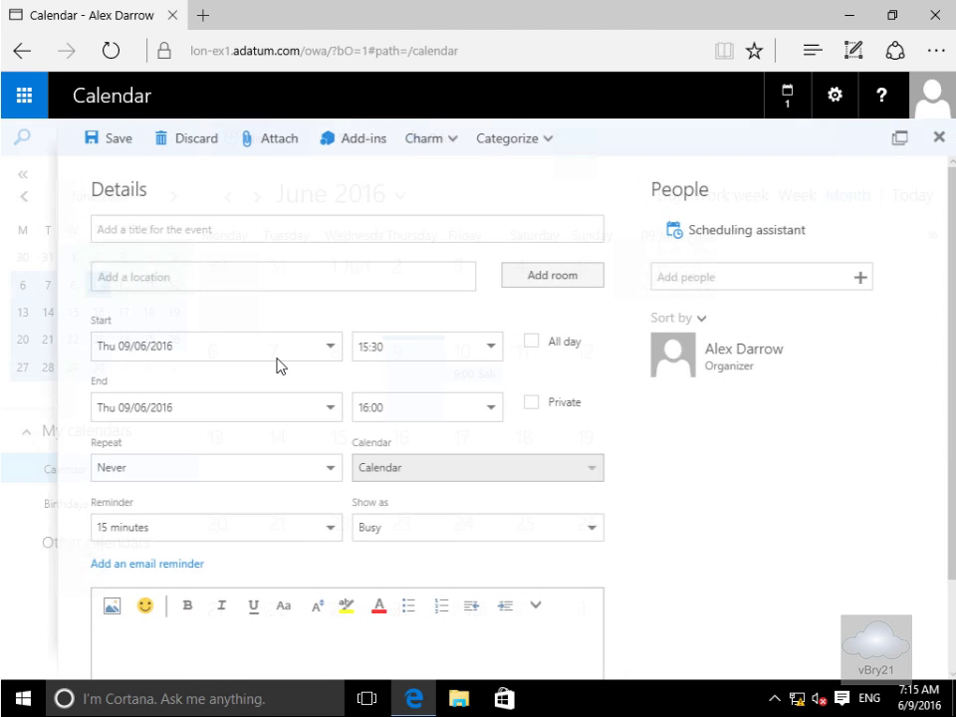
{"action": "left_click", "coordinate": [346, 229]}
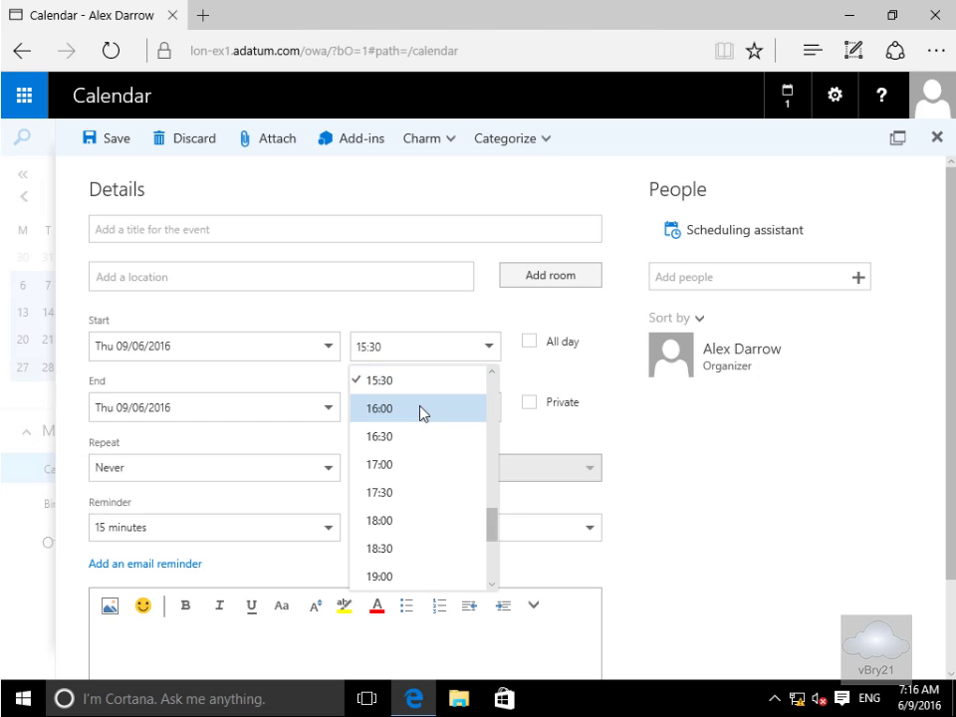
{"action": "left_click", "coordinate": [378, 408]}
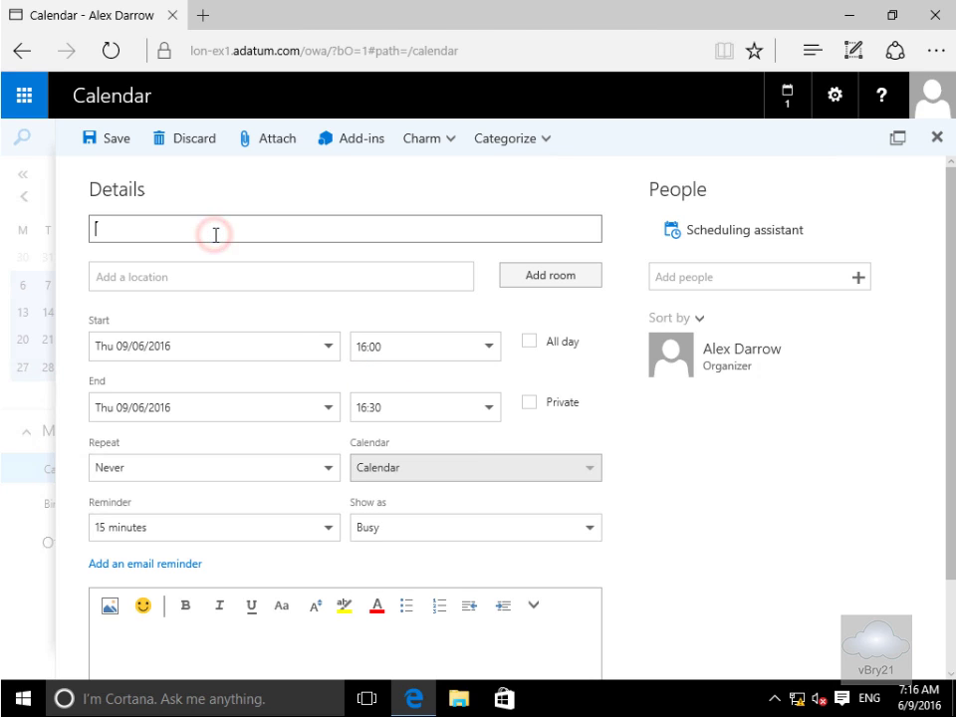
{"action": "type", "text": "E"}
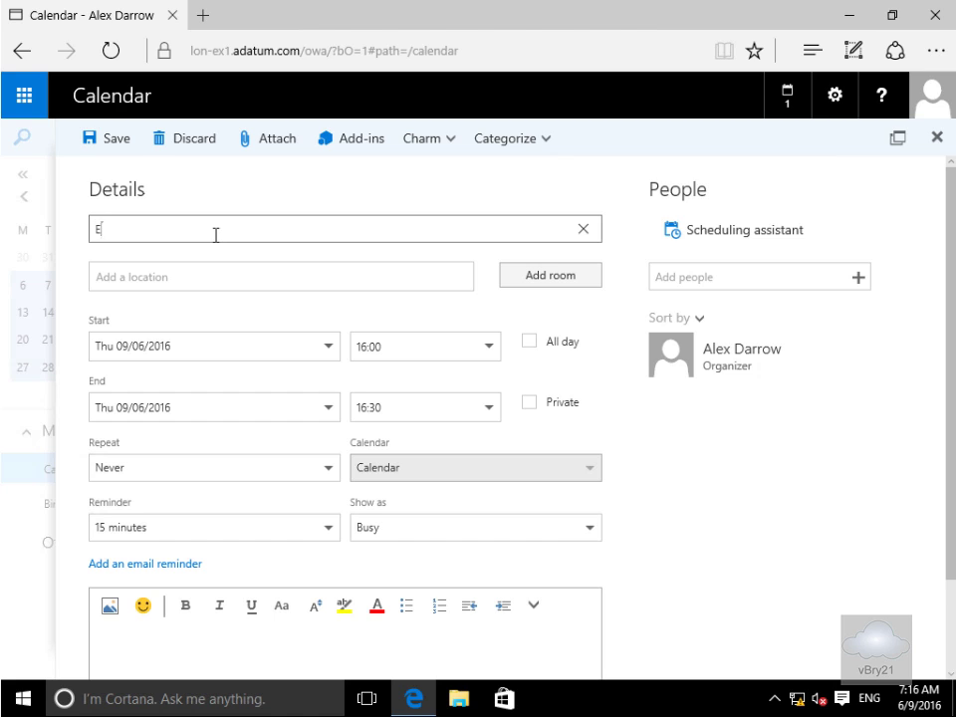
{"action": "type", "text": "nd of"}
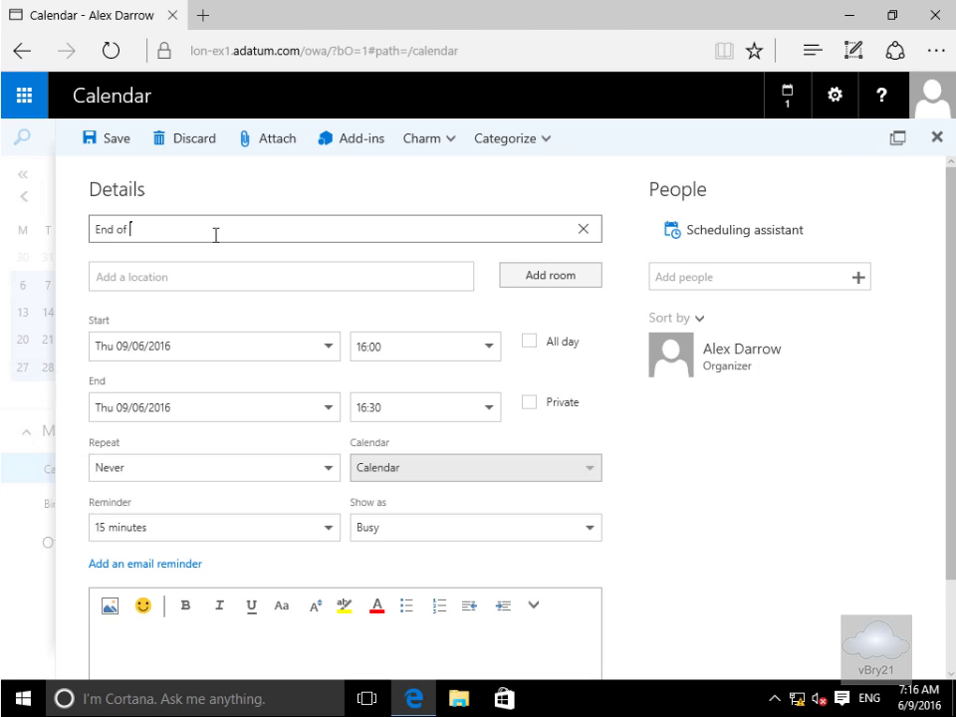
{"action": "type", "text": "day"}
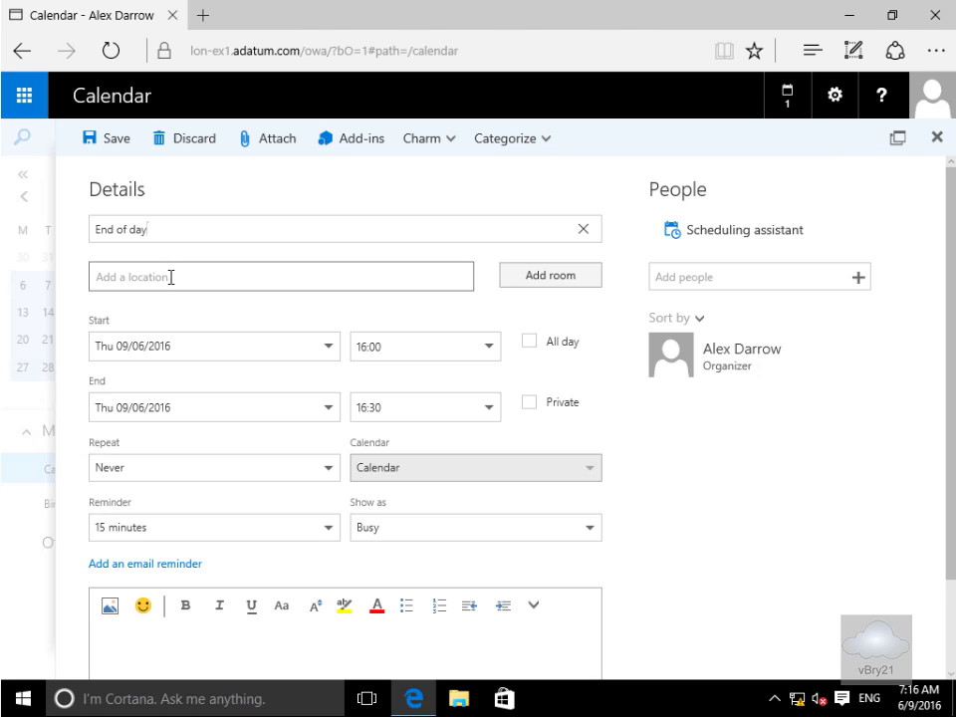
- Book NewcastleRoom201, write 'Wrap up meeting' in the body, invite Administrator, and send
{"action": "left_click", "coordinate": [550, 276]}
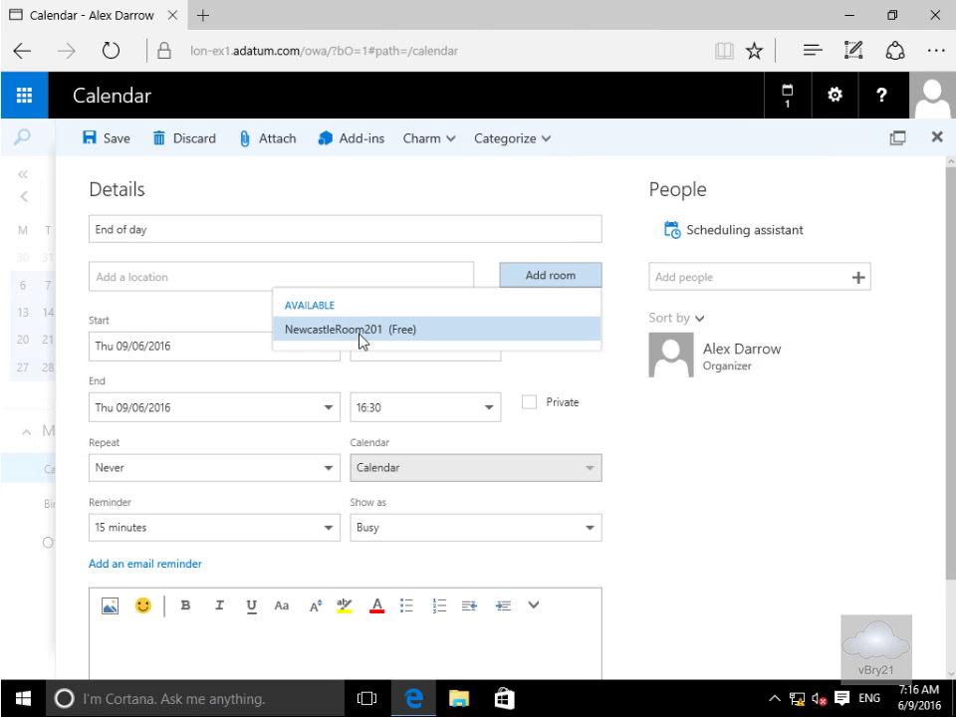
{"action": "left_click", "coordinate": [348, 328]}
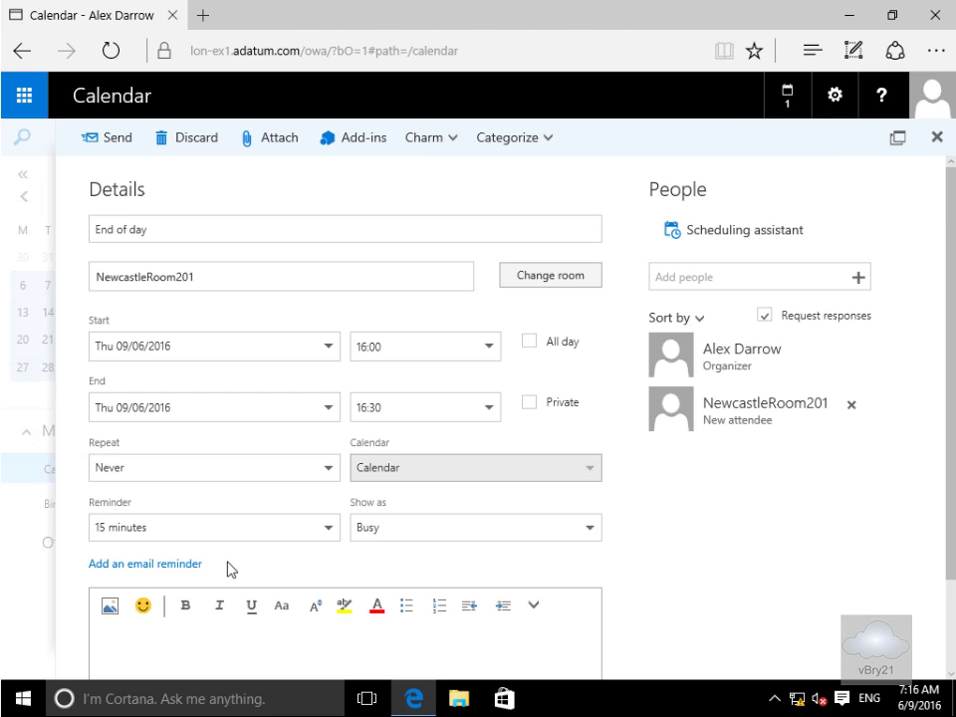
{"action": "scroll", "scroll_direction": "down", "scroll_amount": 3}
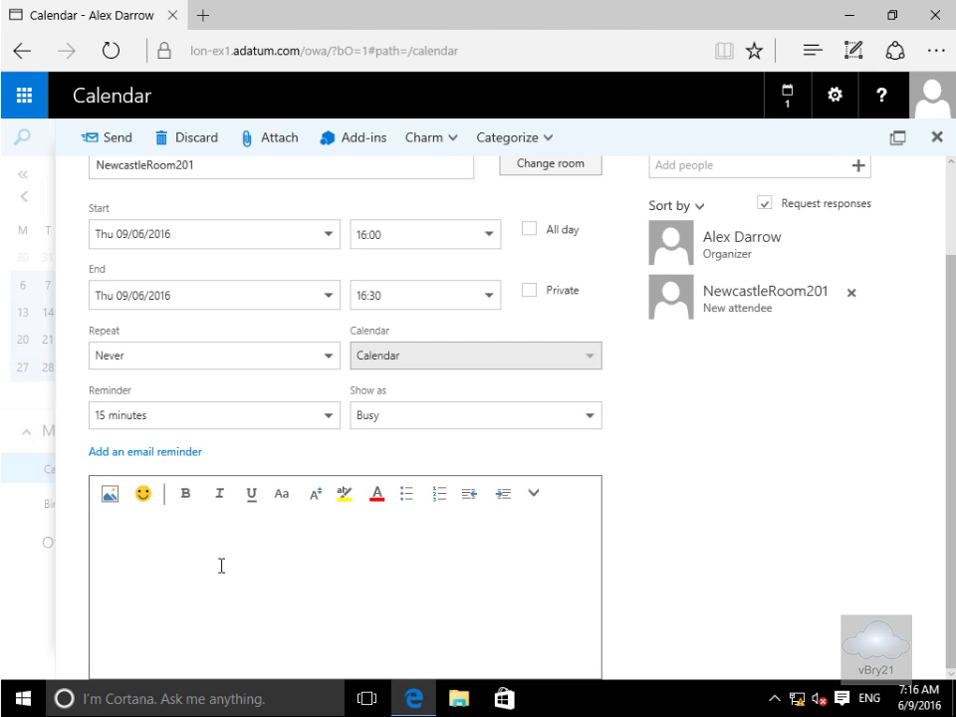
{"action": "type", "text": "Wrap"}
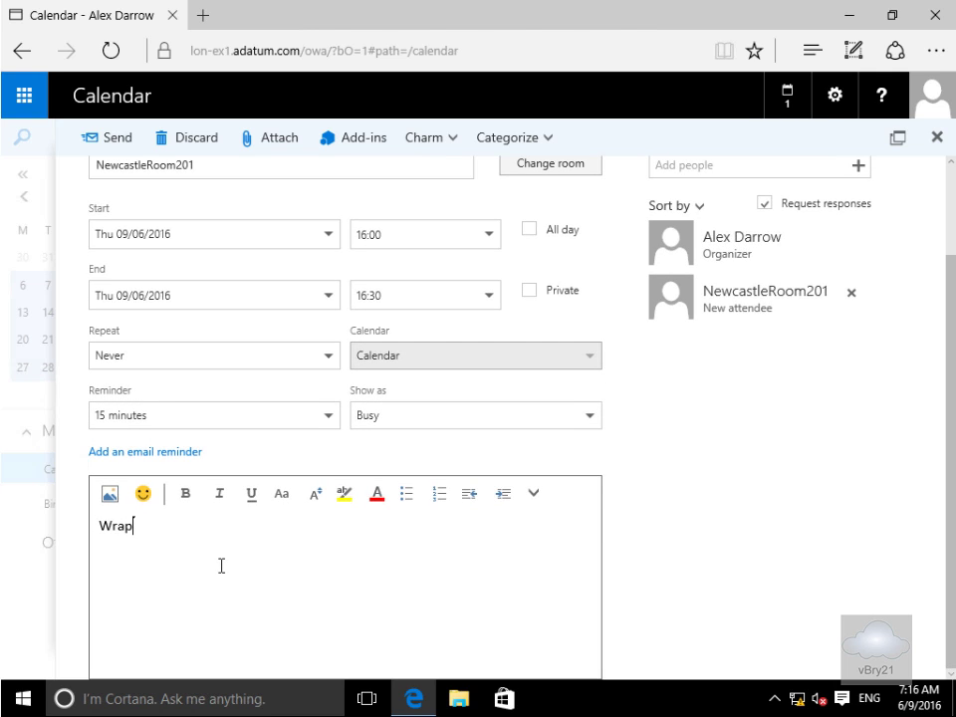
{"action": "type", "text": "up meeti"}
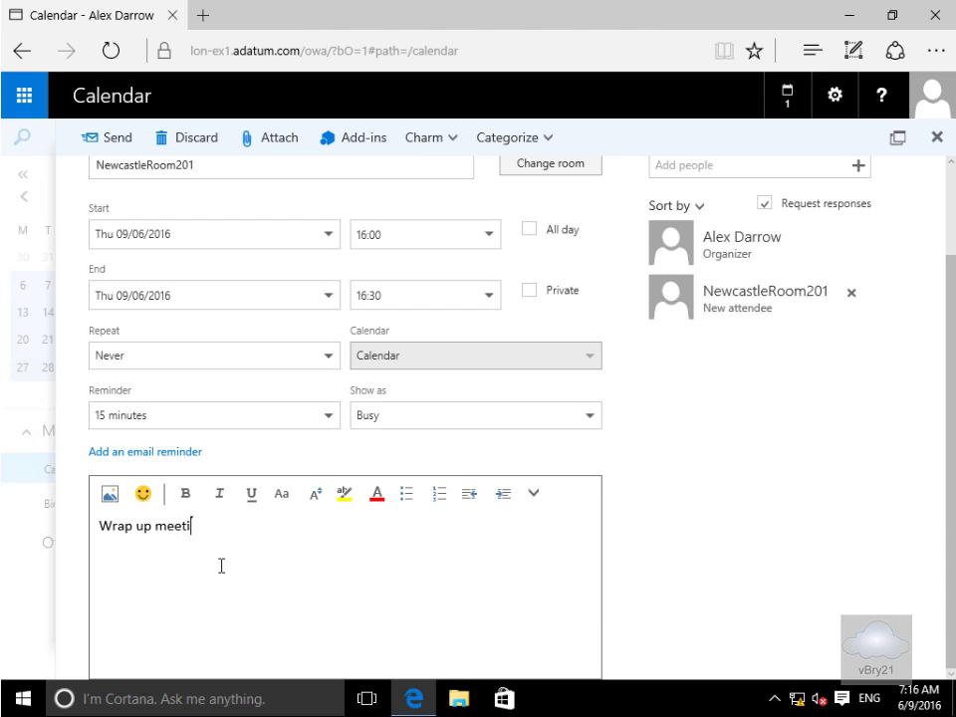
{"action": "type", "text": "ng"}
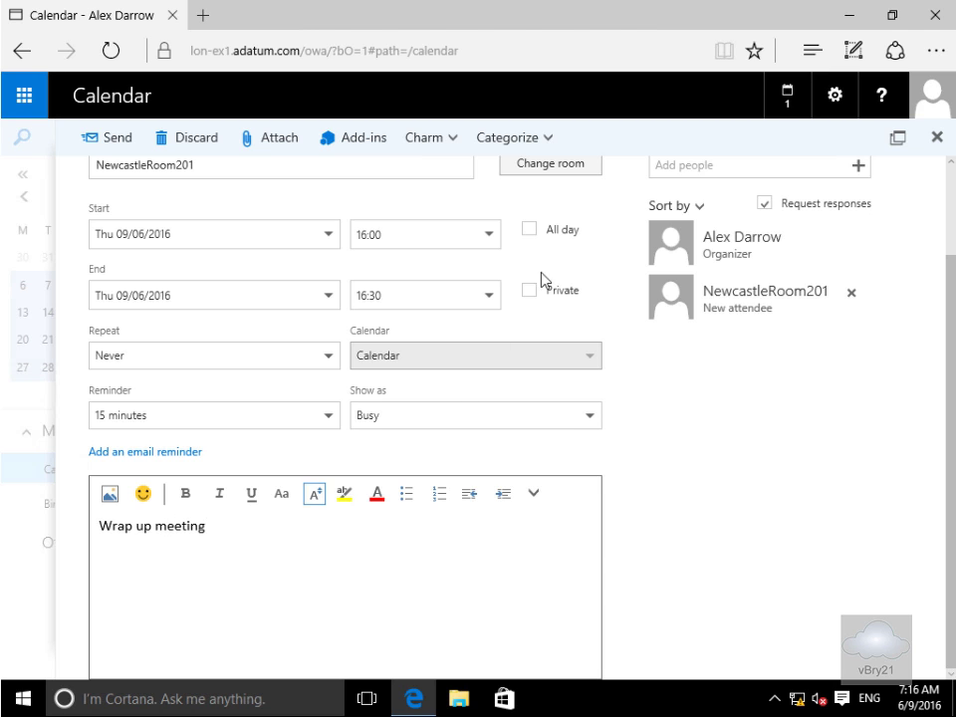
{"action": "left_click", "coordinate": [756, 165]}
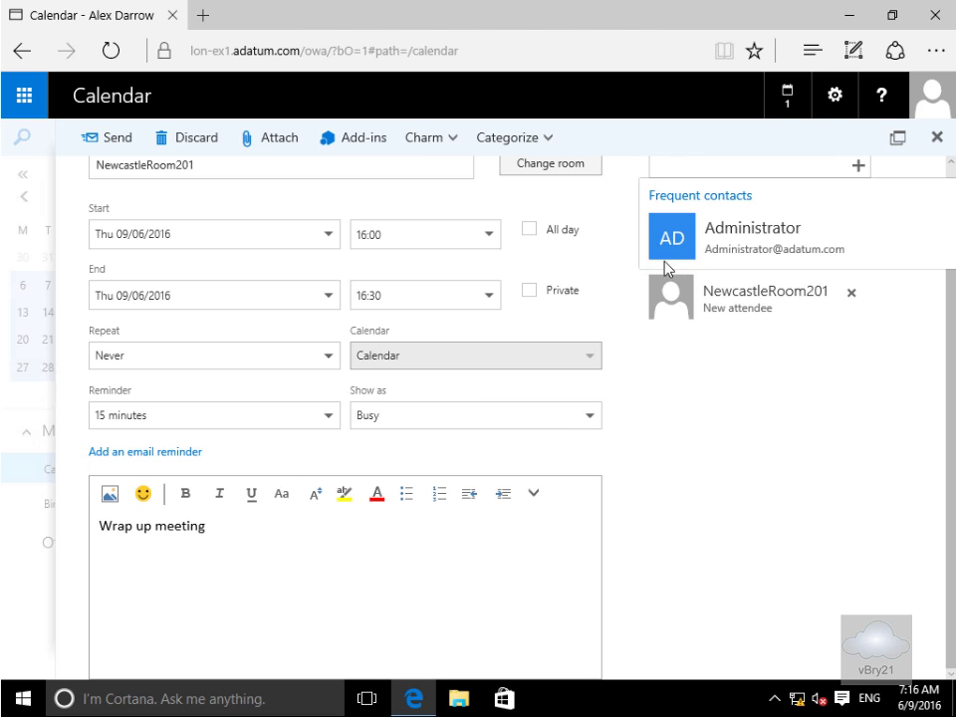
{"action": "left_click", "coordinate": [753, 237]}
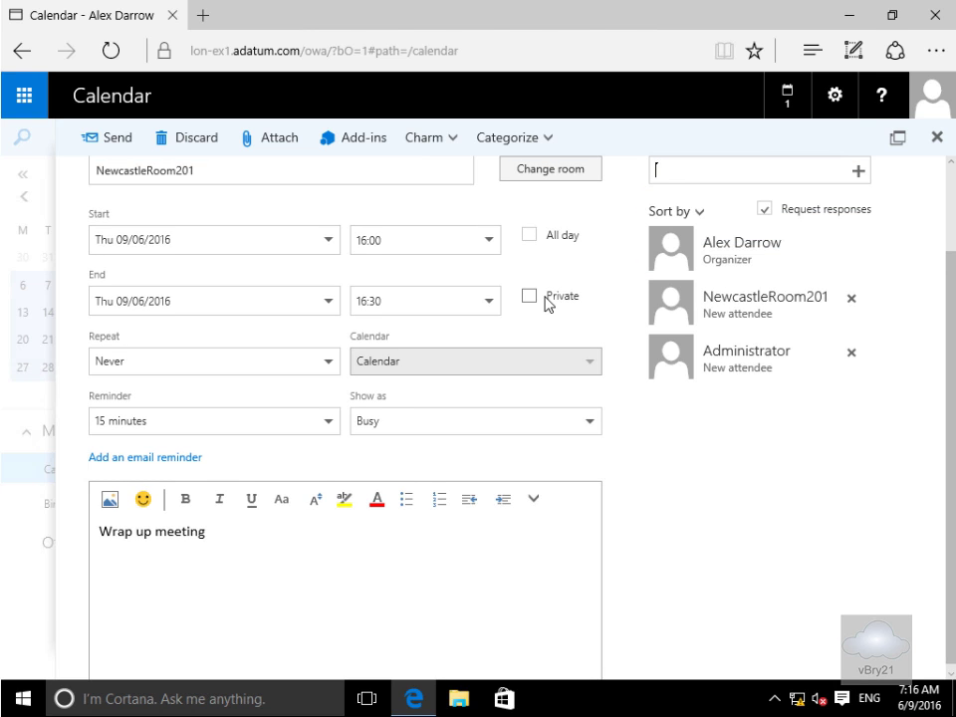
{"action": "mouse_move", "coordinate": [106, 137]}
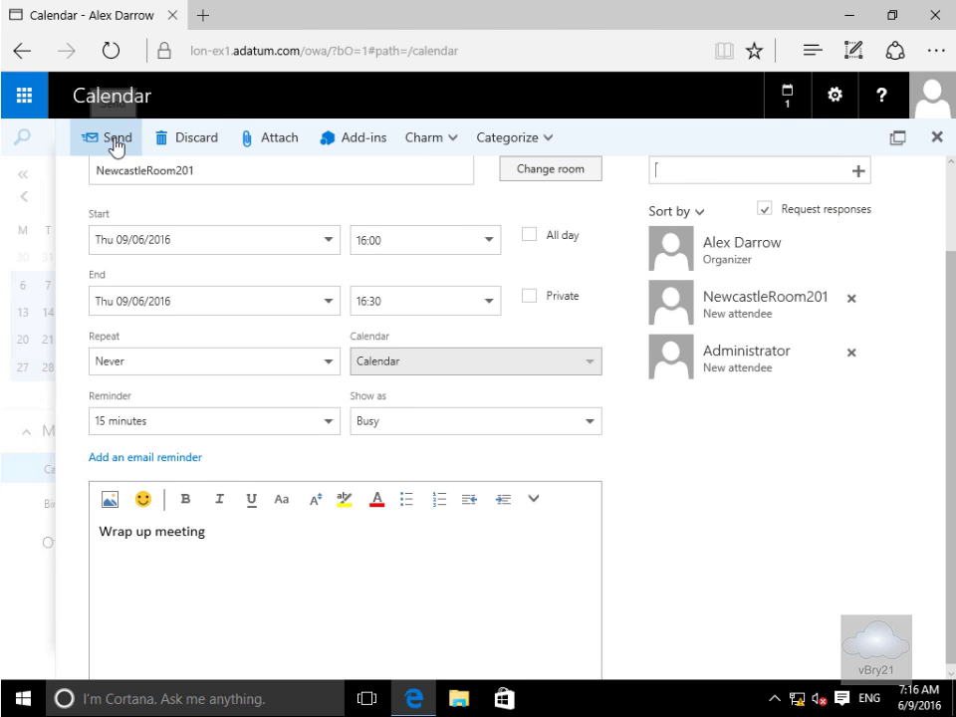
{"action": "left_click", "coordinate": [117, 137]}
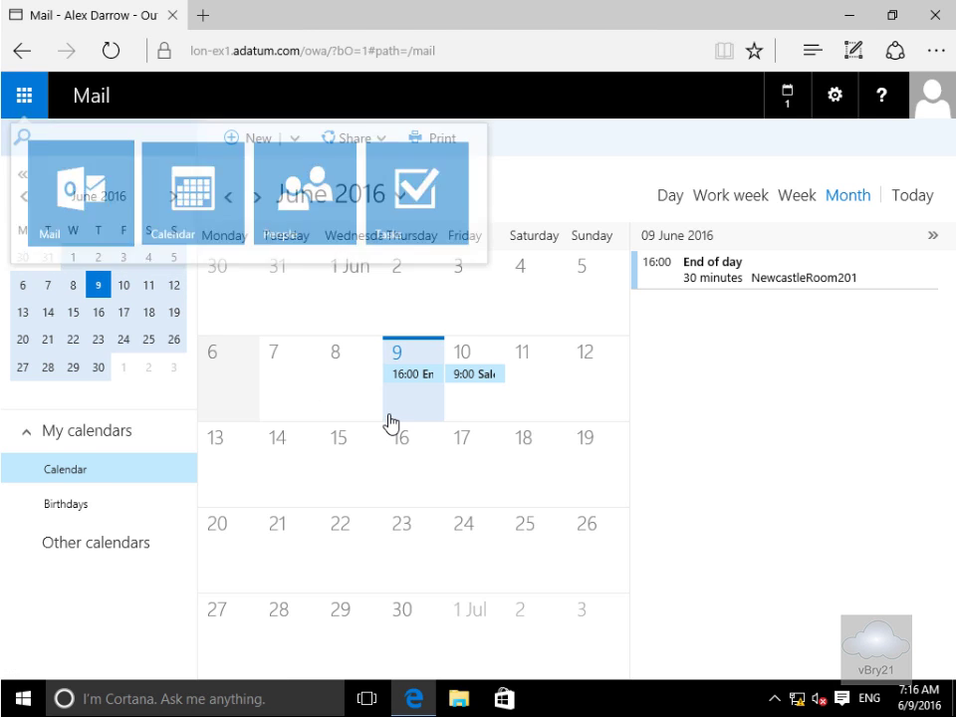
- Switch to Mail to read NewcastleRoom201's pending-approval reply about 'End of day'
{"action": "left_click", "coordinate": [48, 189]}
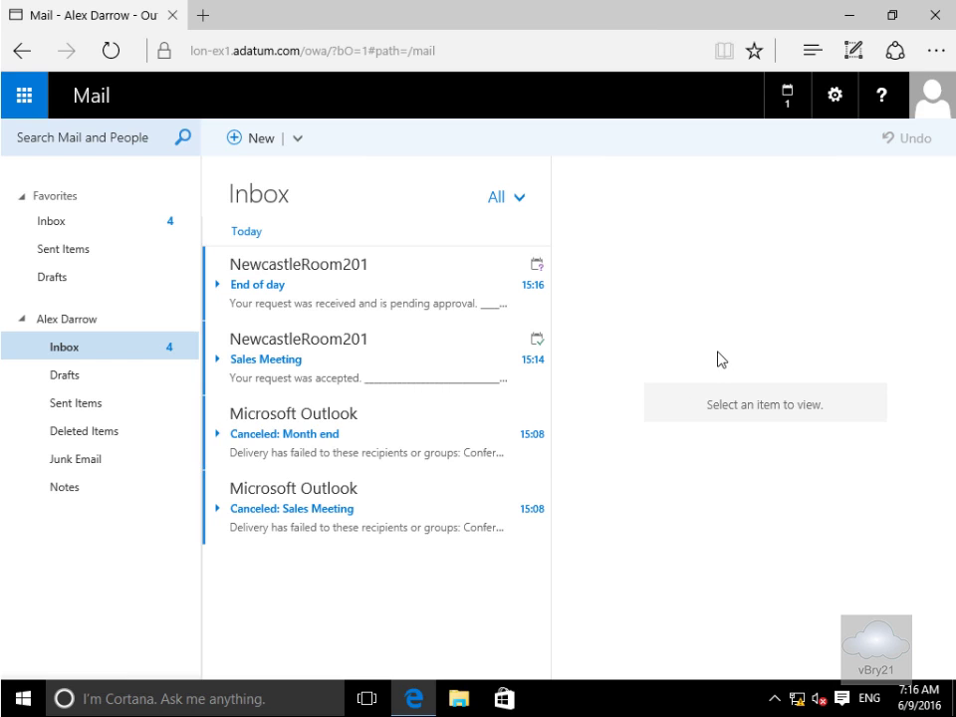
{"action": "mouse_move", "coordinate": [358, 317]}
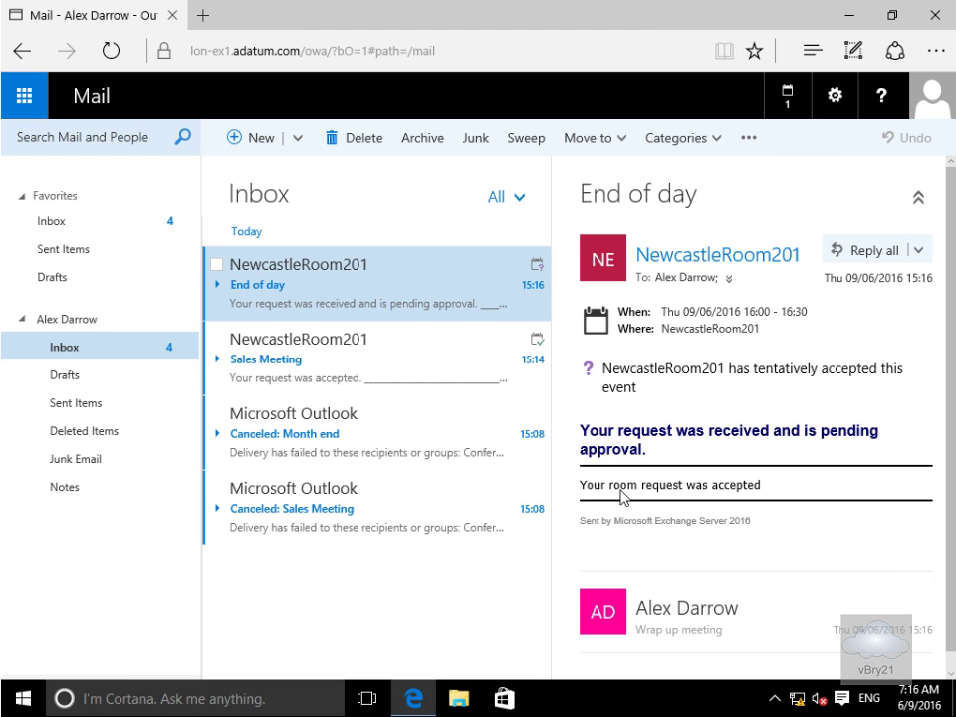
{"action": "mouse_move", "coordinate": [680, 468]}
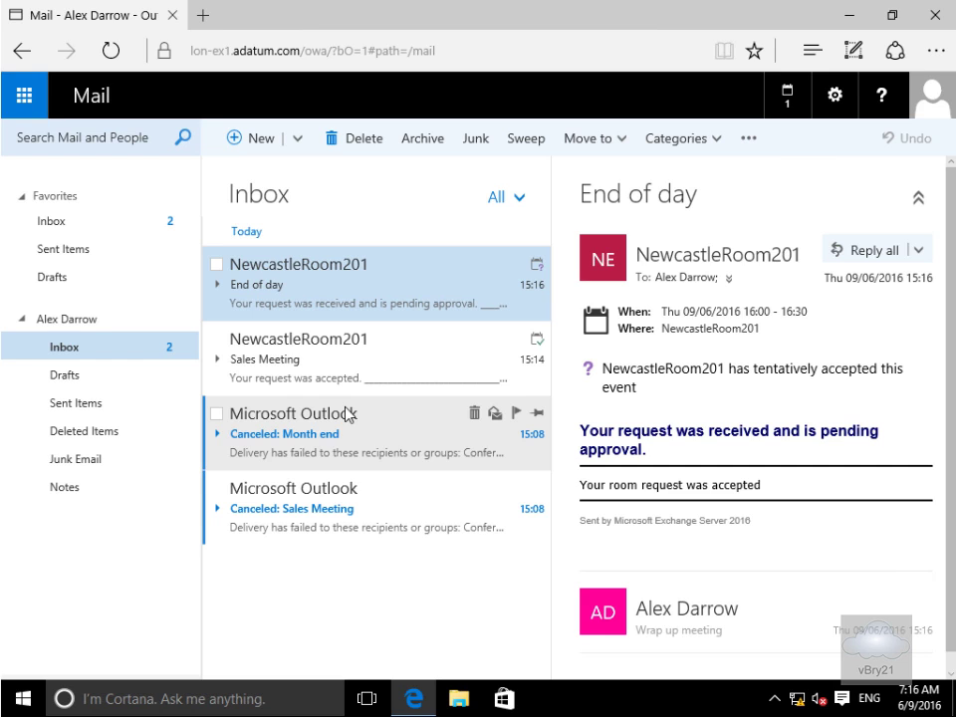
{"action": "mouse_move", "coordinate": [482, 368]}
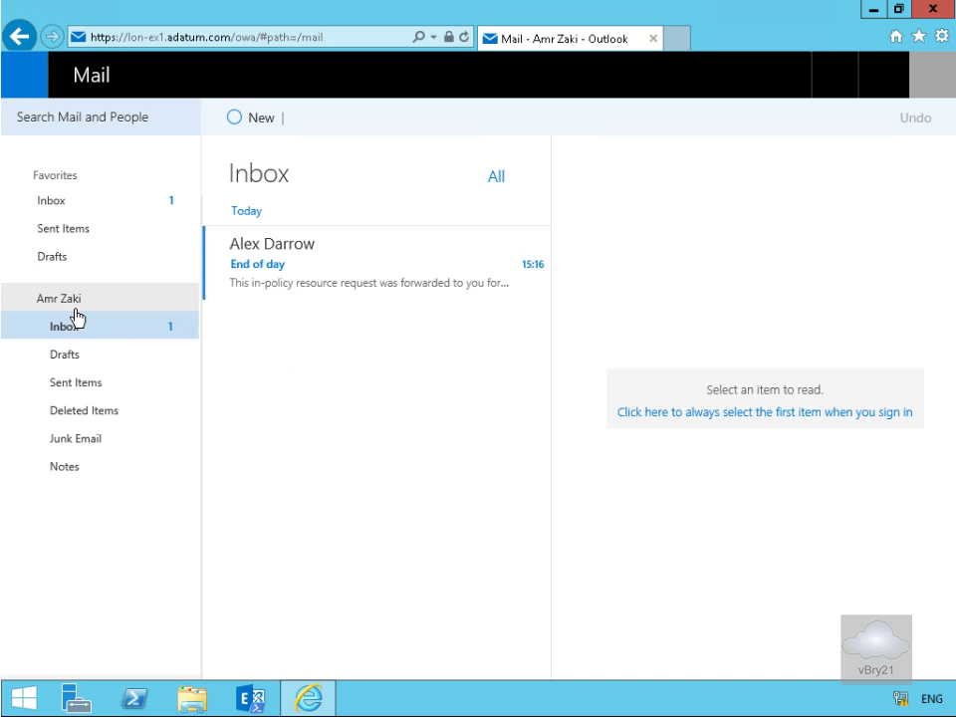
{"action": "mouse_move", "coordinate": [254, 278]}
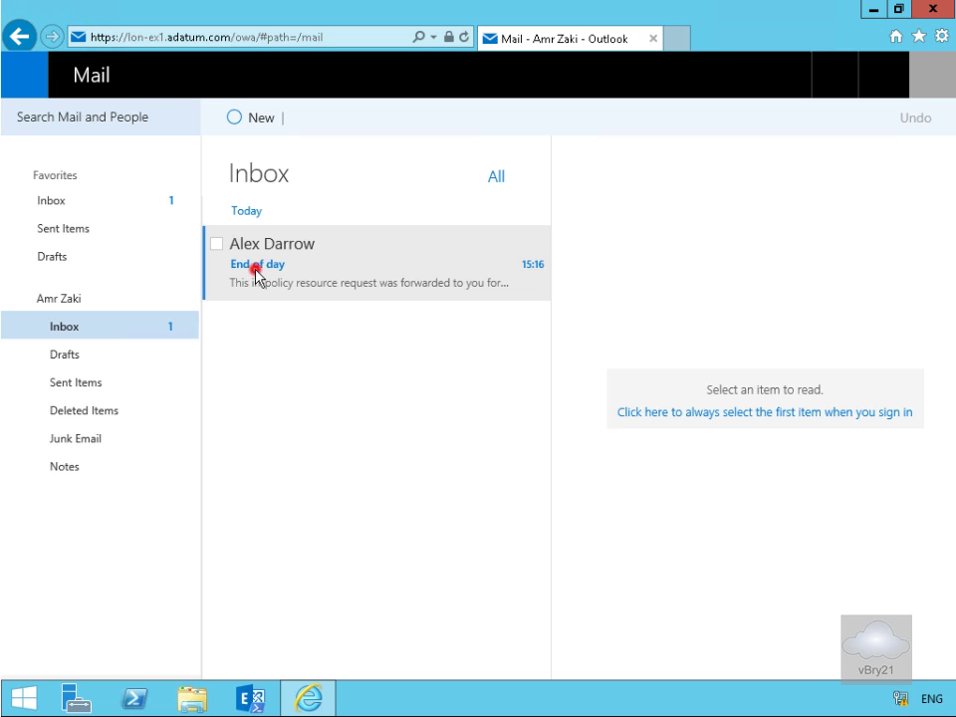
{"action": "mouse_move", "coordinate": [318, 283]}
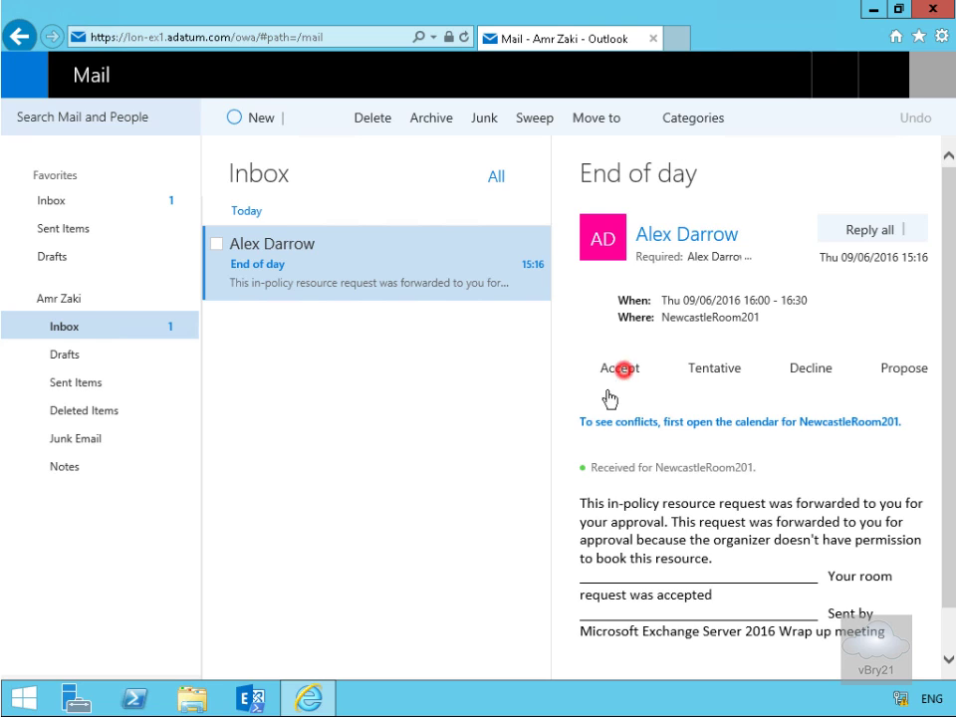
{"action": "left_click", "coordinate": [620, 368]}
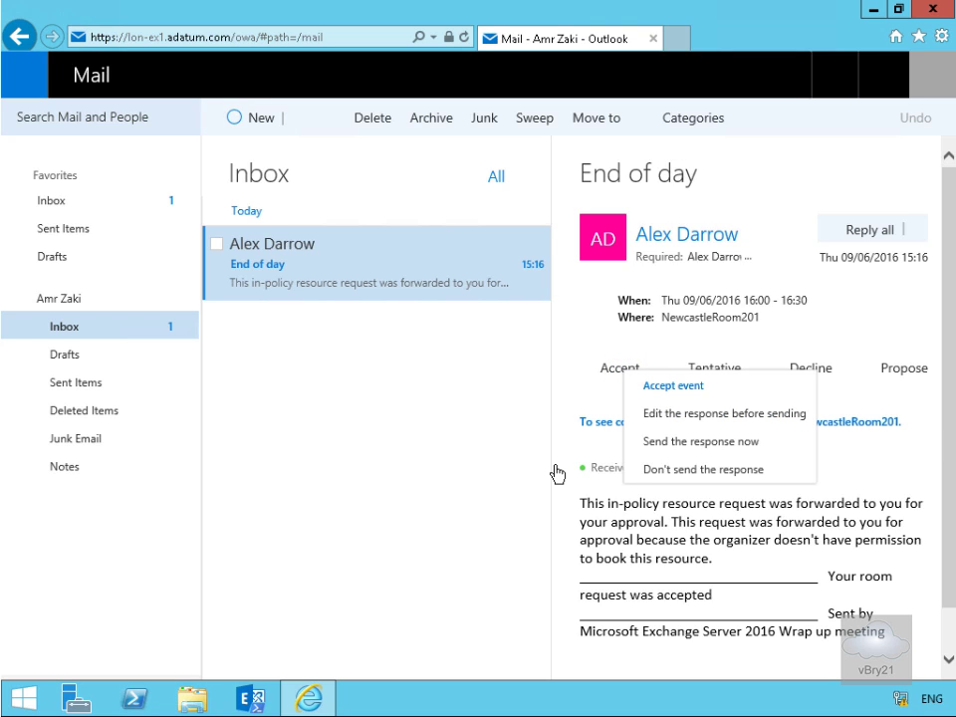
{"action": "mouse_move", "coordinate": [700, 441]}
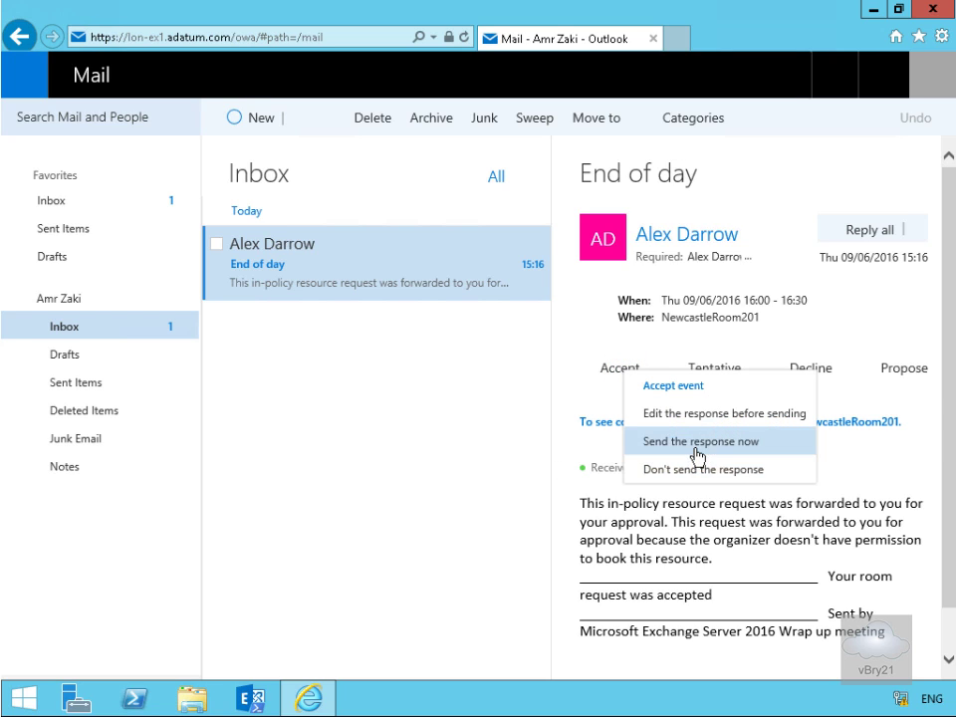
{"action": "left_click", "coordinate": [700, 441]}
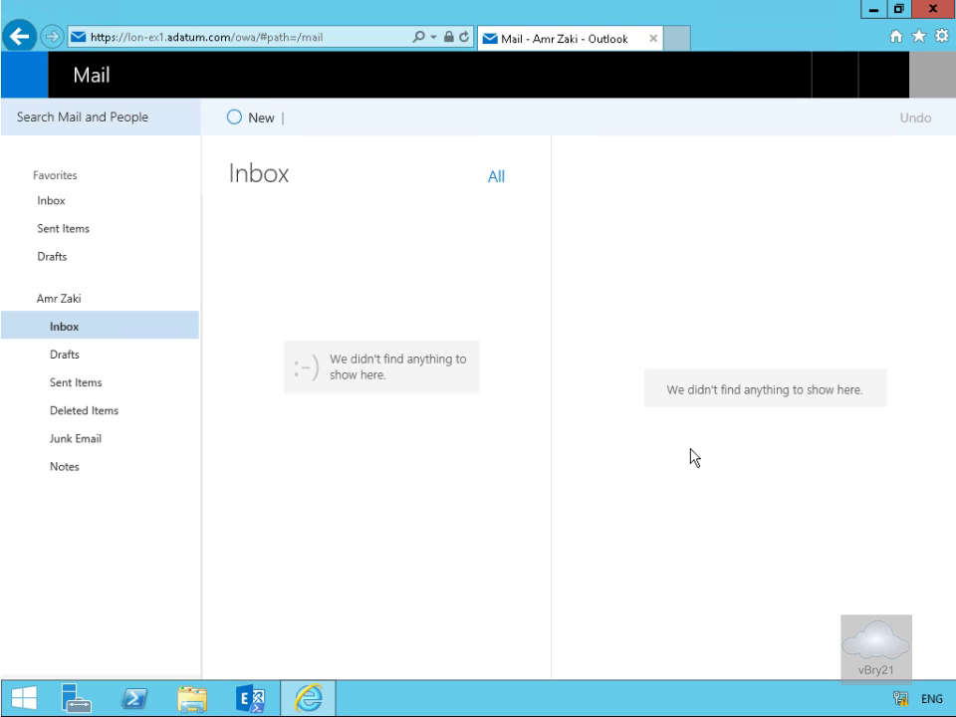
{"action": "mouse_move", "coordinate": [516, 465]}
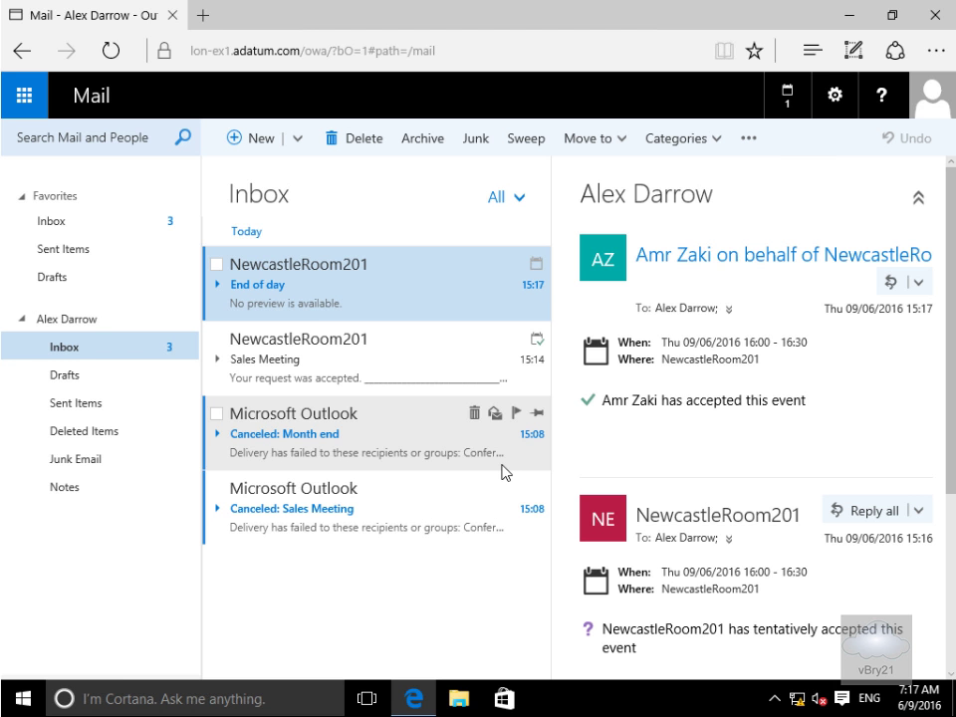
{"action": "mouse_move", "coordinate": [387, 388]}
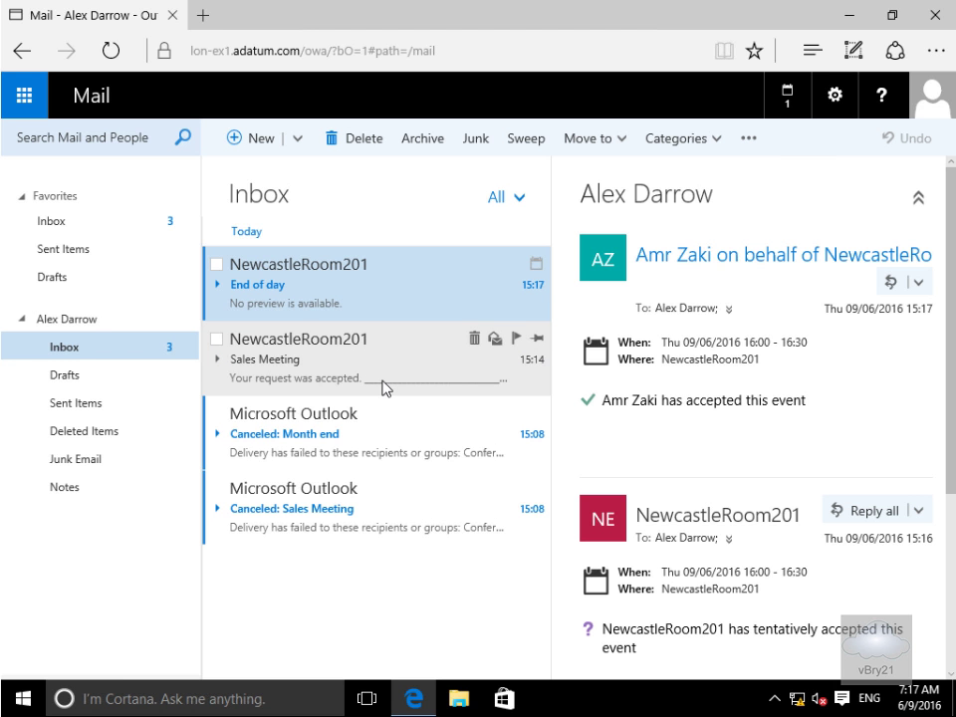
{"action": "mouse_move", "coordinate": [547, 466]}
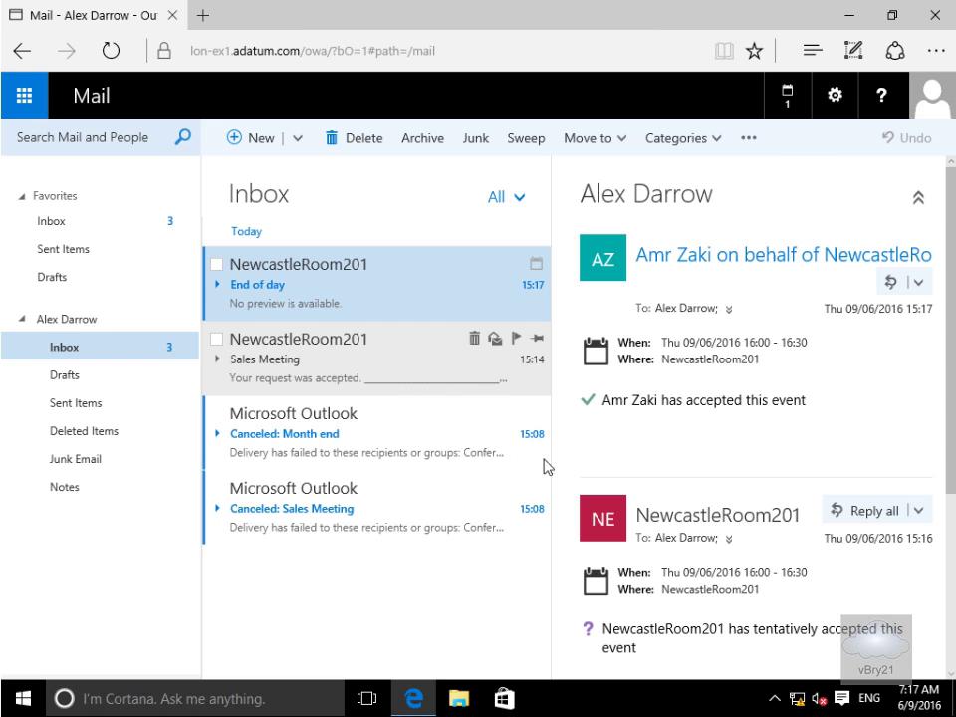
{"action": "mouse_move", "coordinate": [707, 422]}
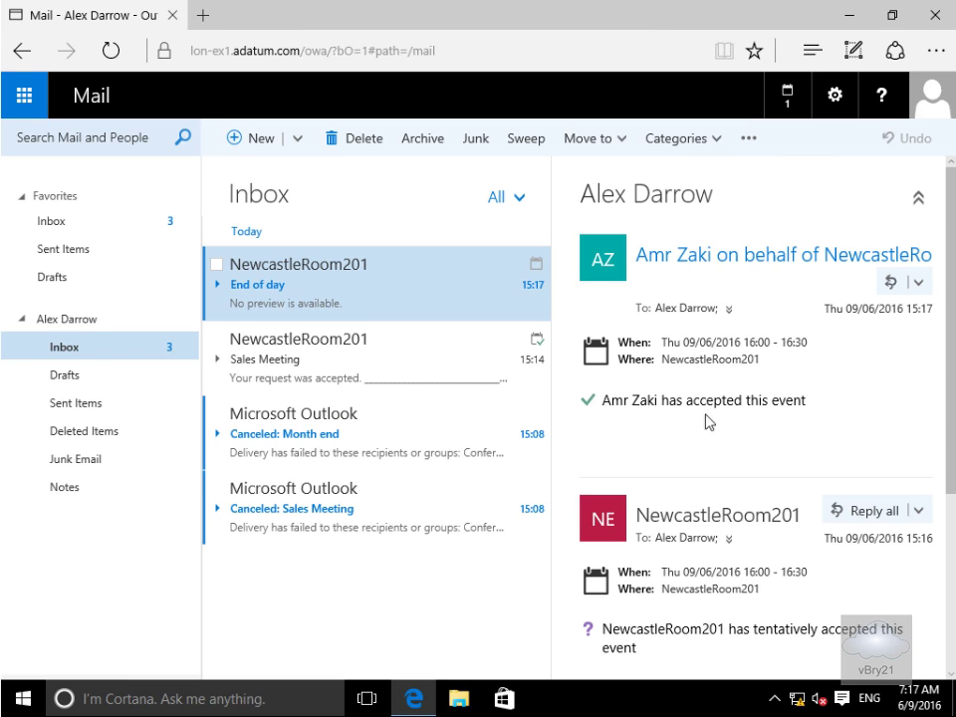
{"action": "mouse_move", "coordinate": [804, 435]}
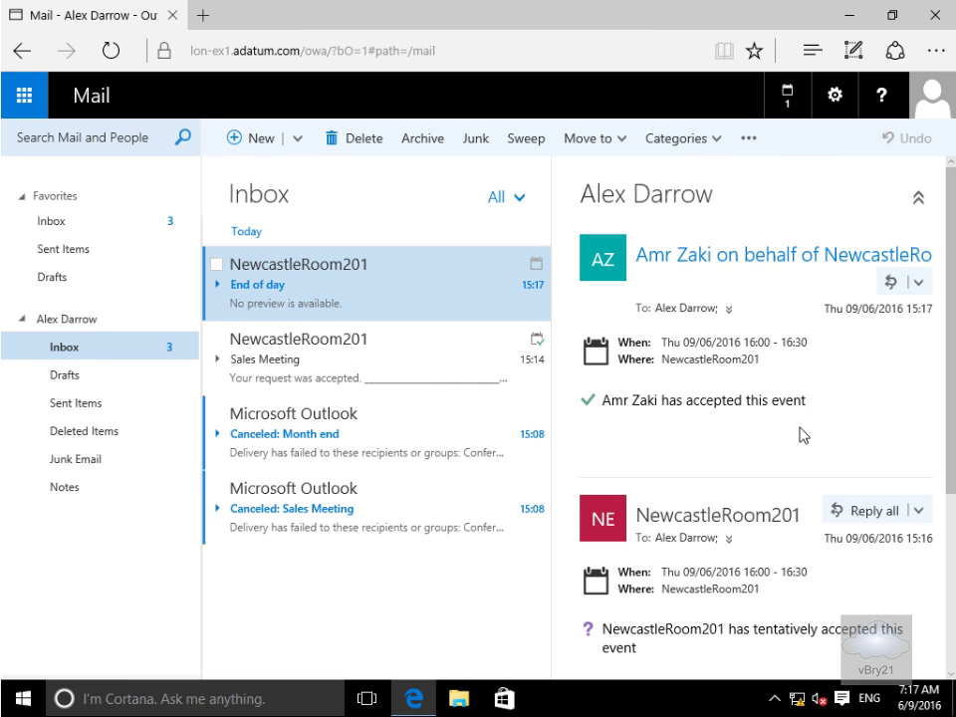